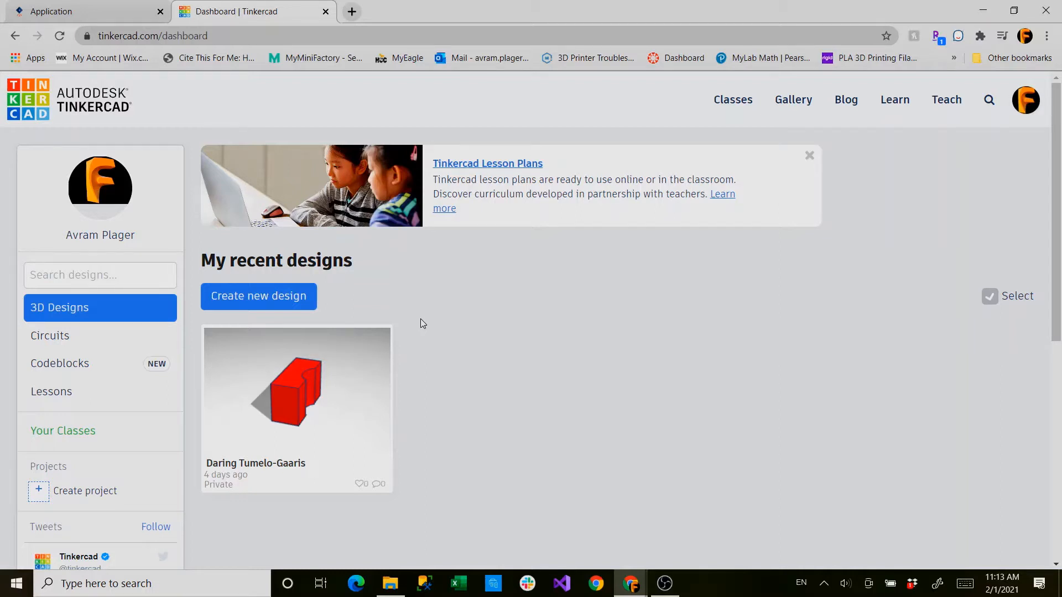
mouse_move(416, 317)
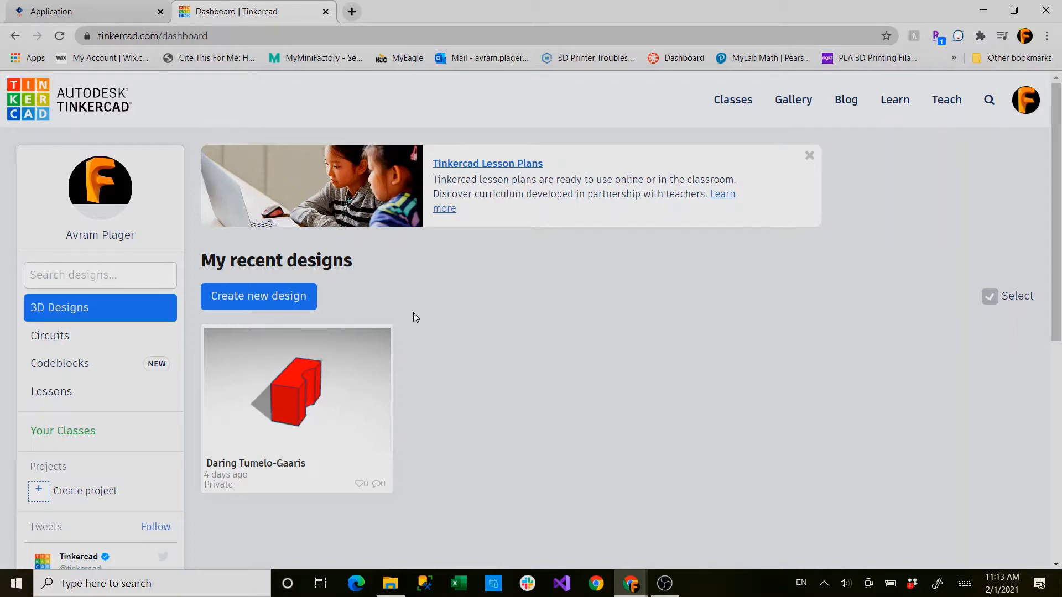
mouse_move(380, 317)
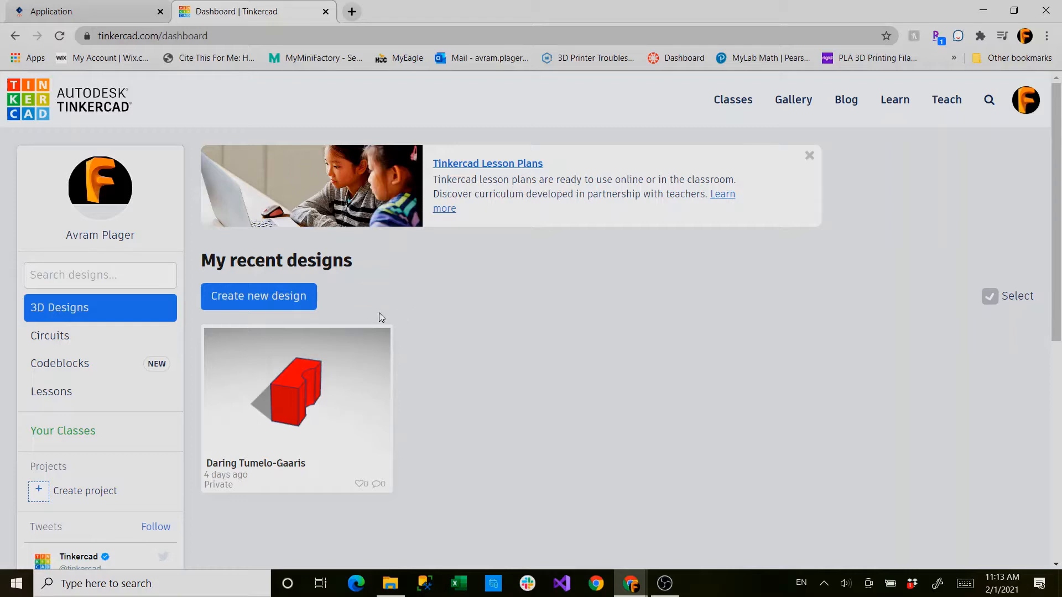
mouse_move(343, 306)
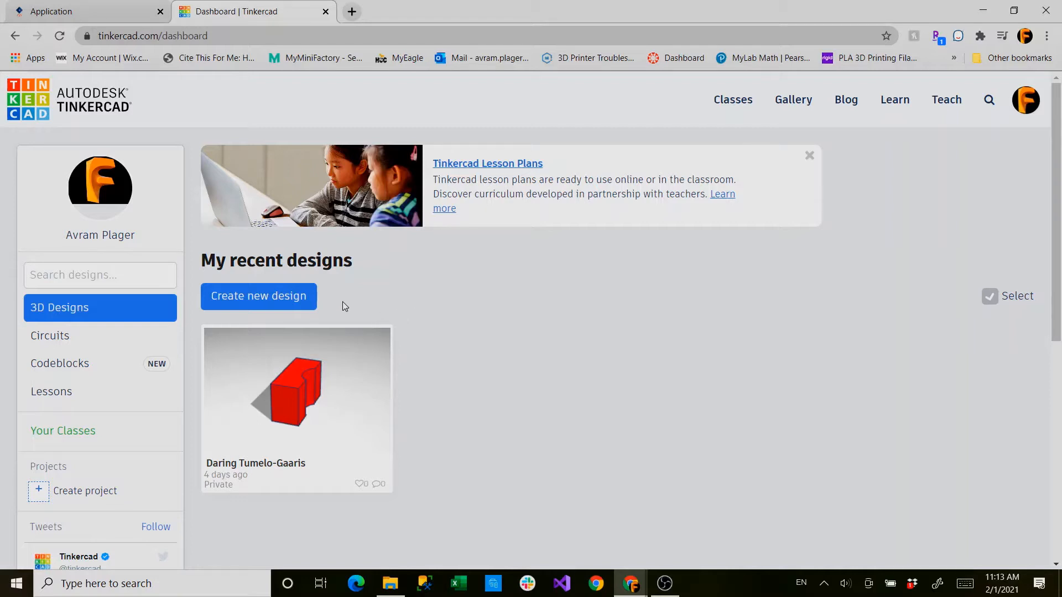
mouse_move(338, 308)
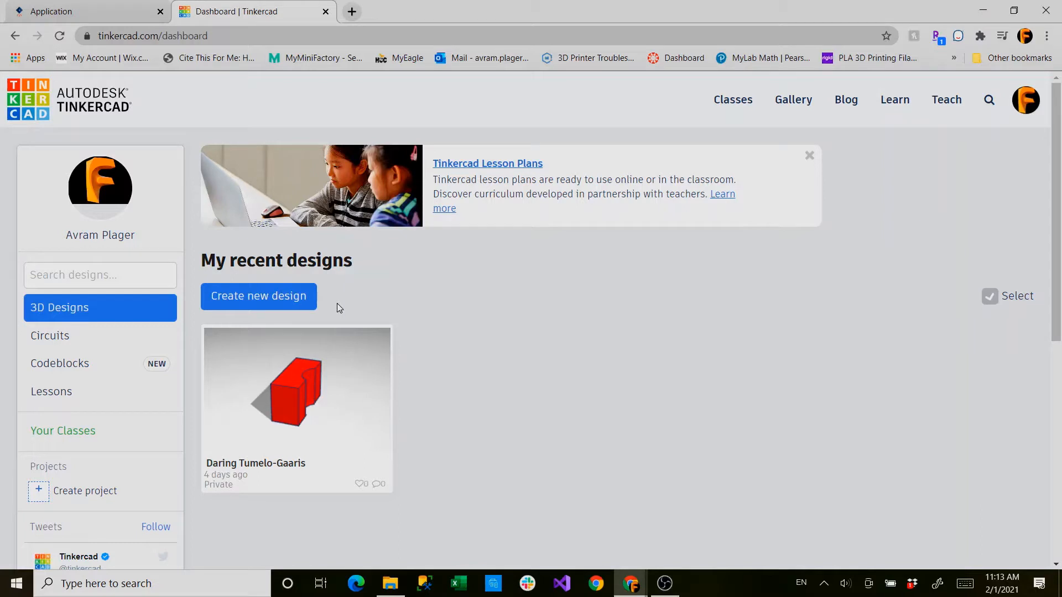
mouse_move(340, 309)
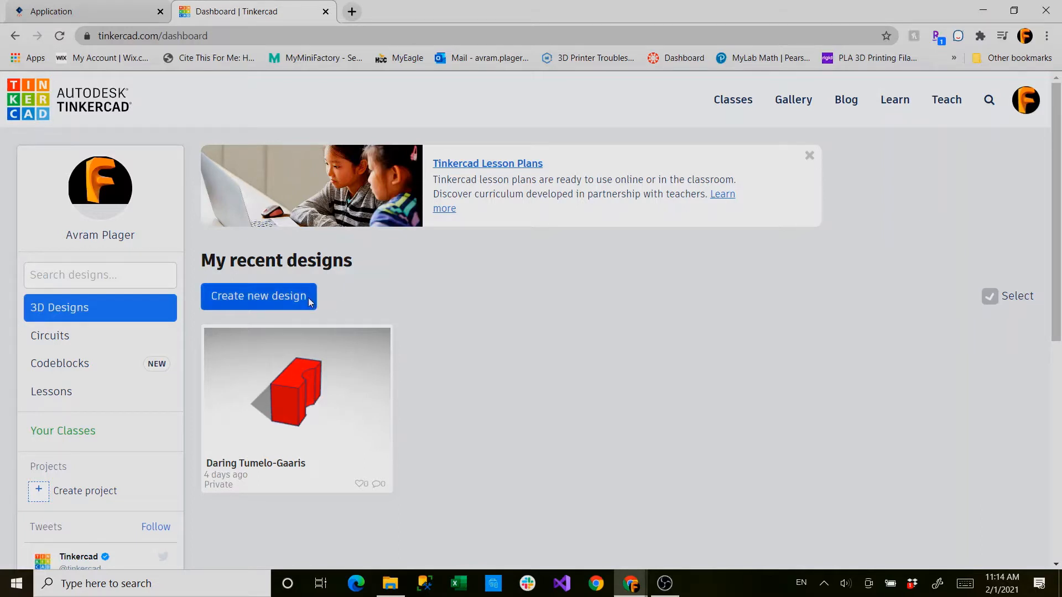
- Start a blank design and scroll Basic Shapes down to the Icosahedron
left_click(259, 296)
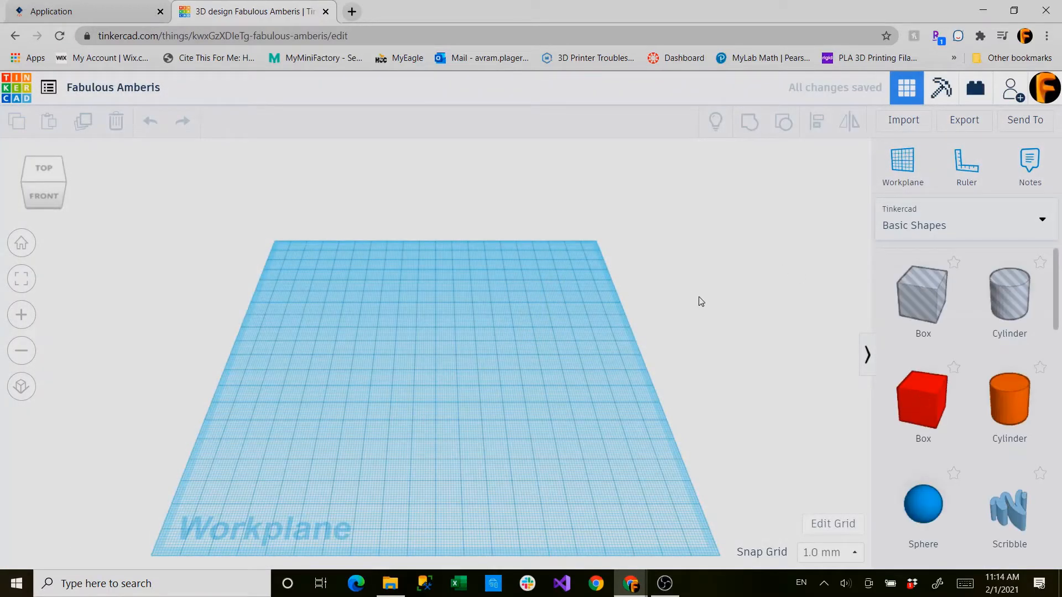
left_click(961, 225)
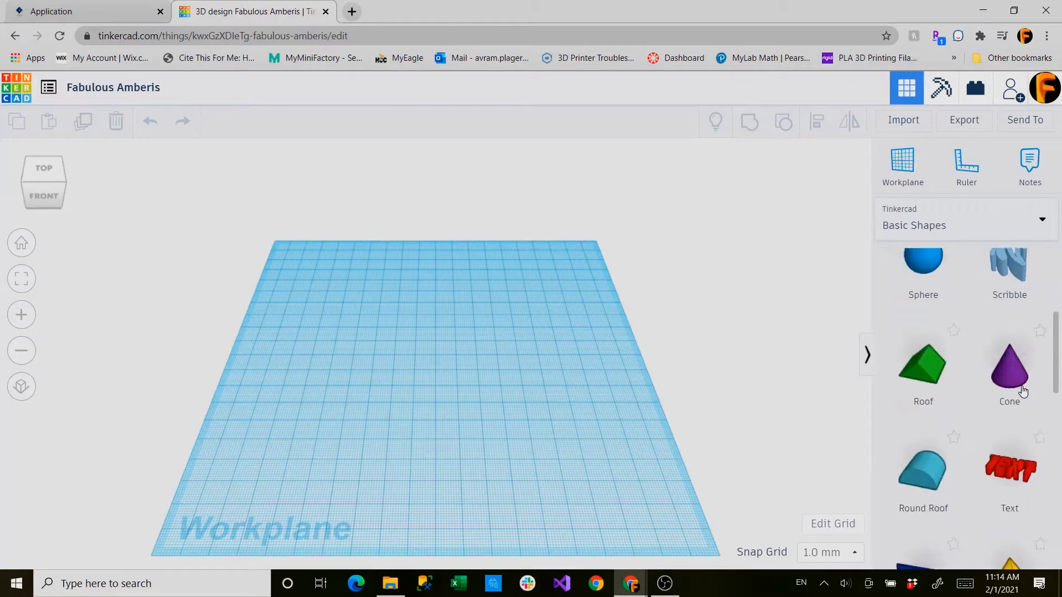
scroll("down", 3)
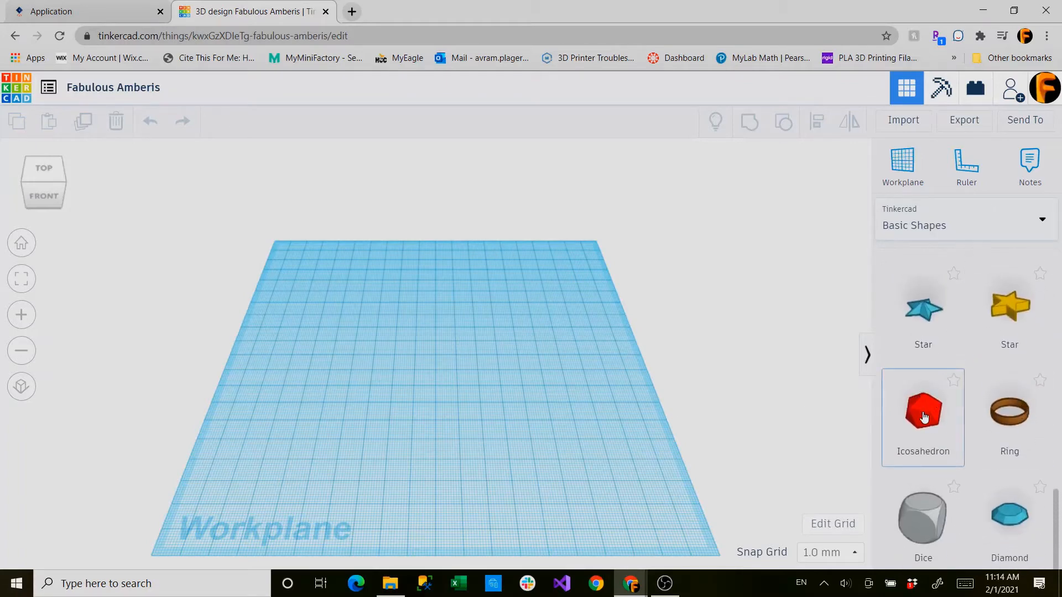
scroll("down", 3)
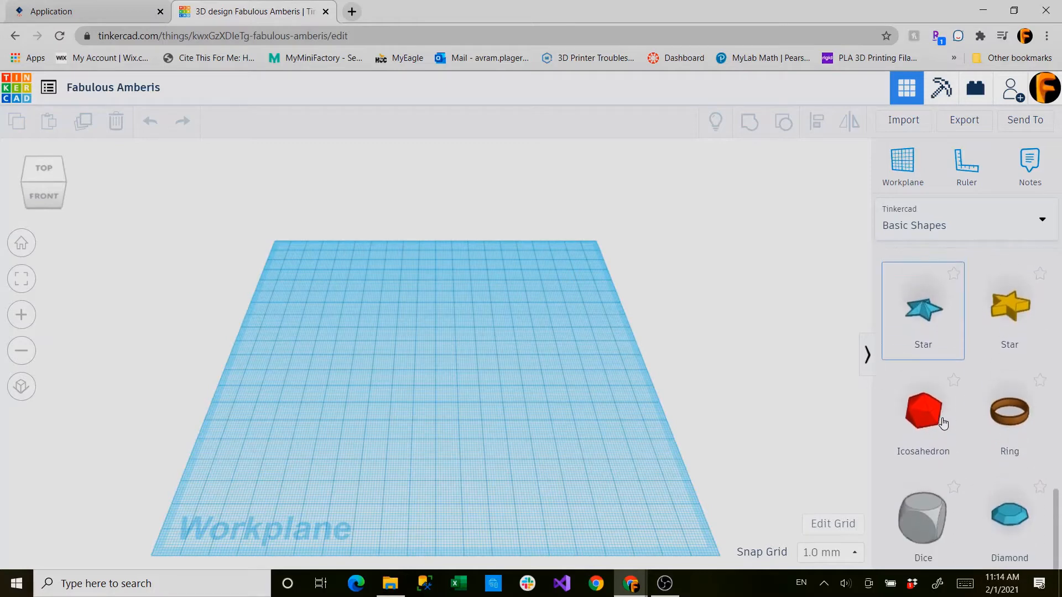
scroll("down", 3)
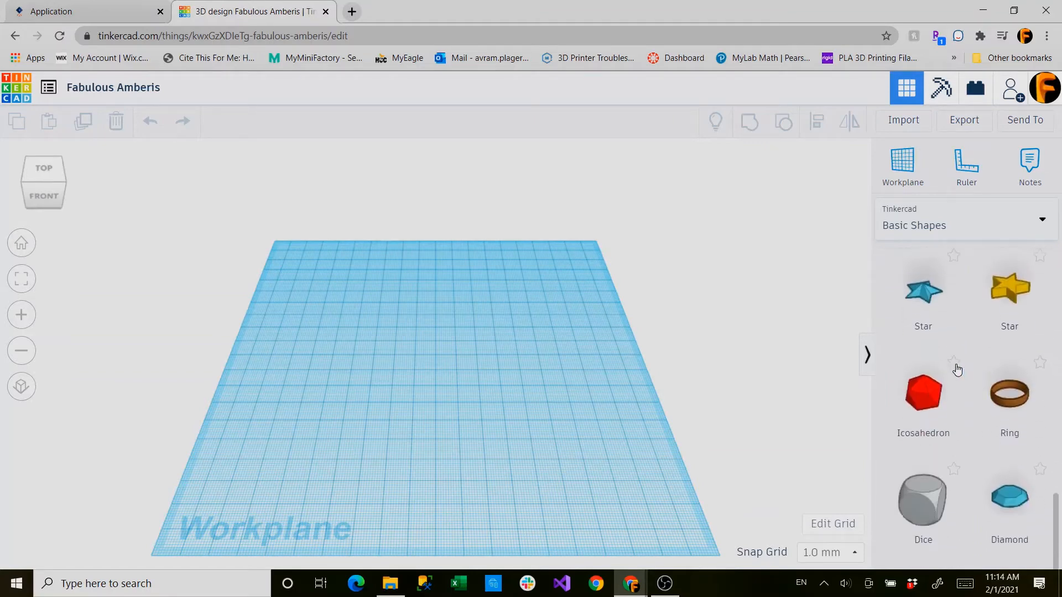
- Place an icosahedron at the workplane centre and pick a solid Box shape
left_click(923, 392)
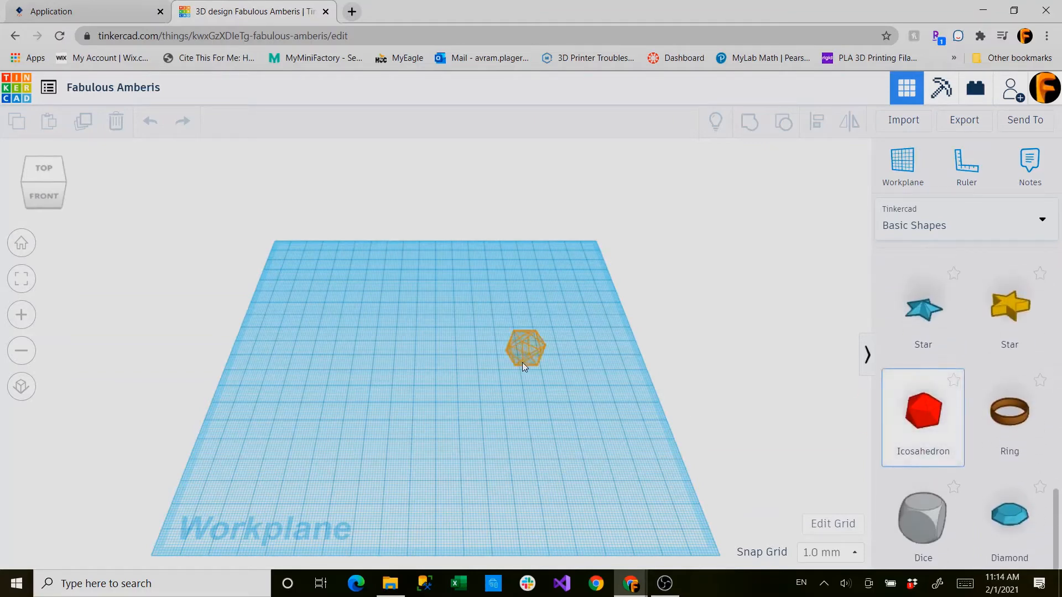
left_click_drag(525, 349, 381, 349)
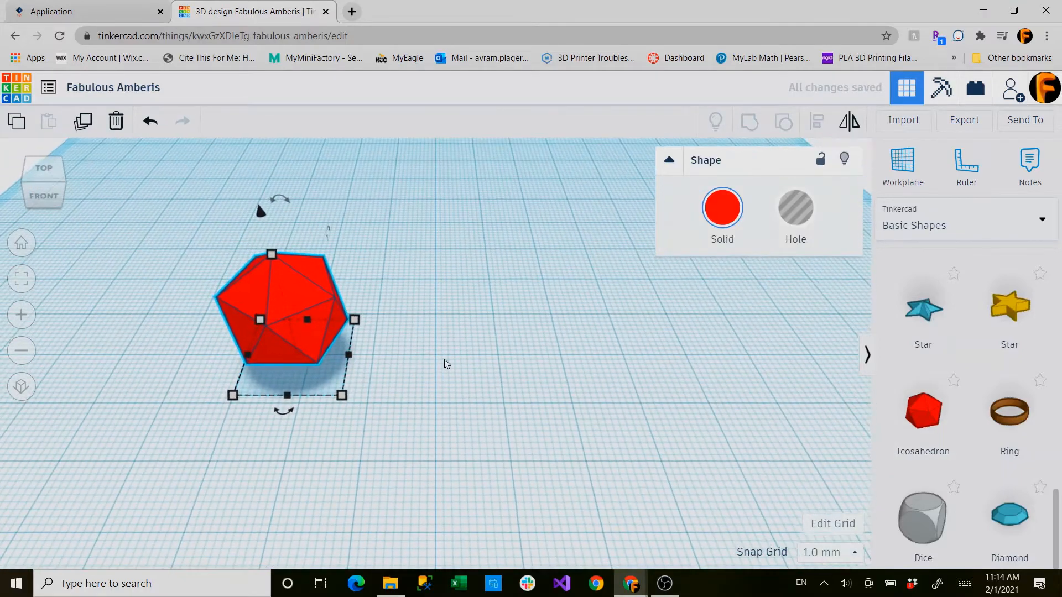
left_click_drag(284, 319, 407, 326)
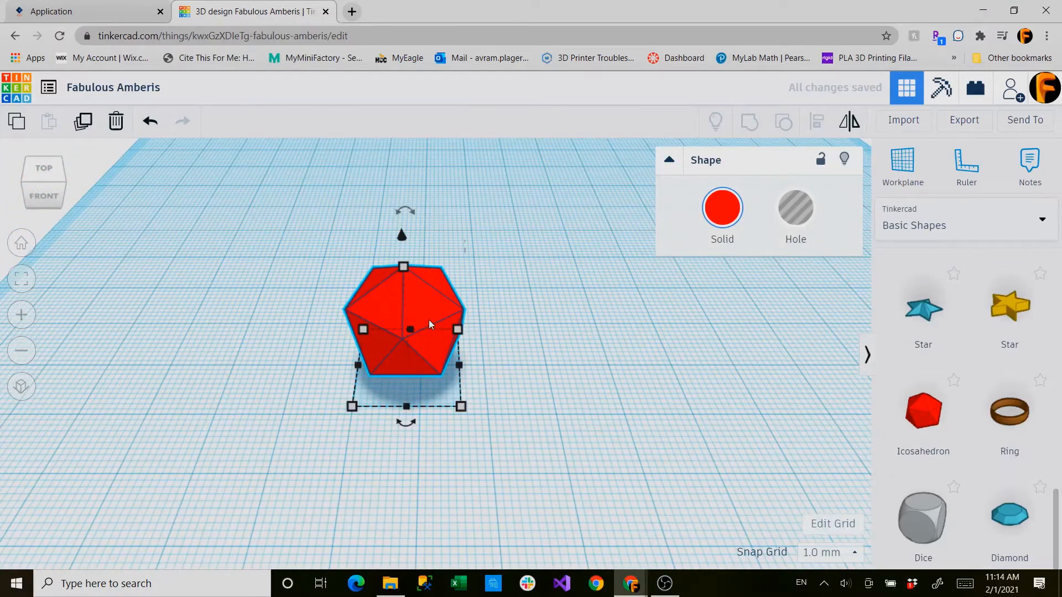
scroll("down", 3)
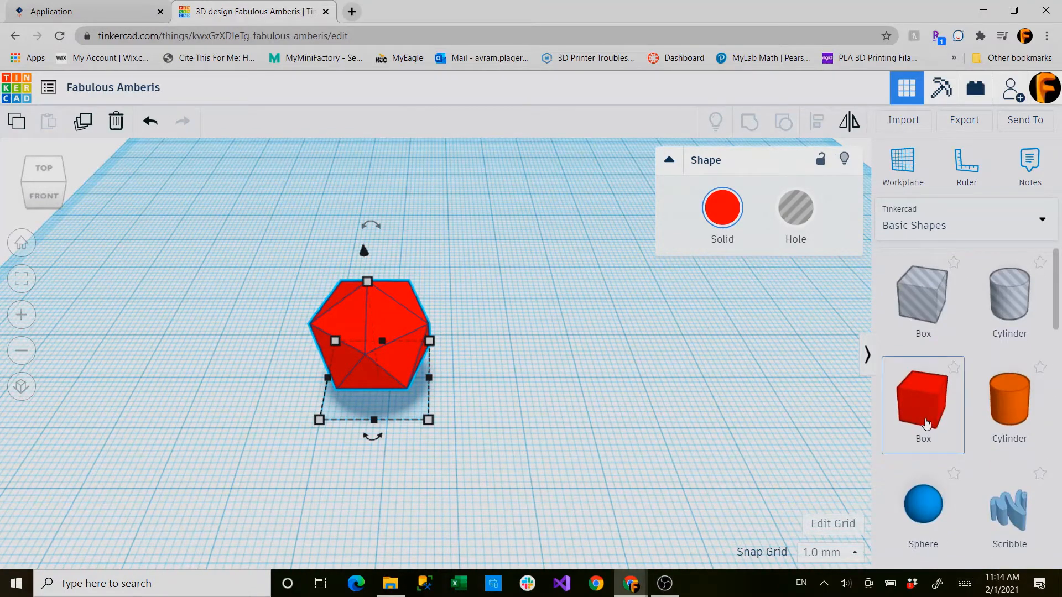
left_click(923, 399)
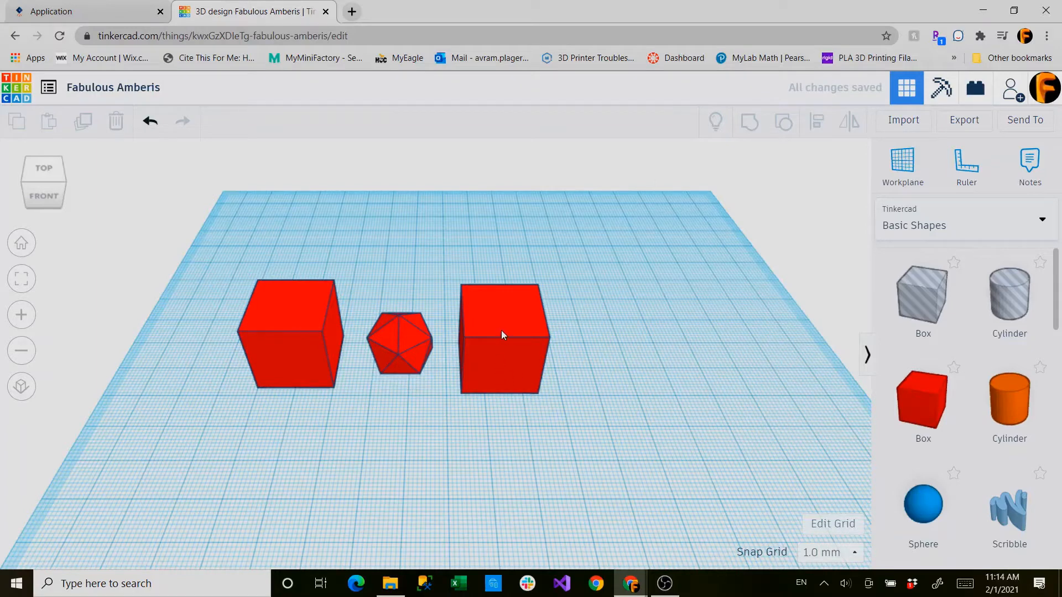
- Select a box and the icosahedron, then align the three shapes in a row
left_click(505, 335)
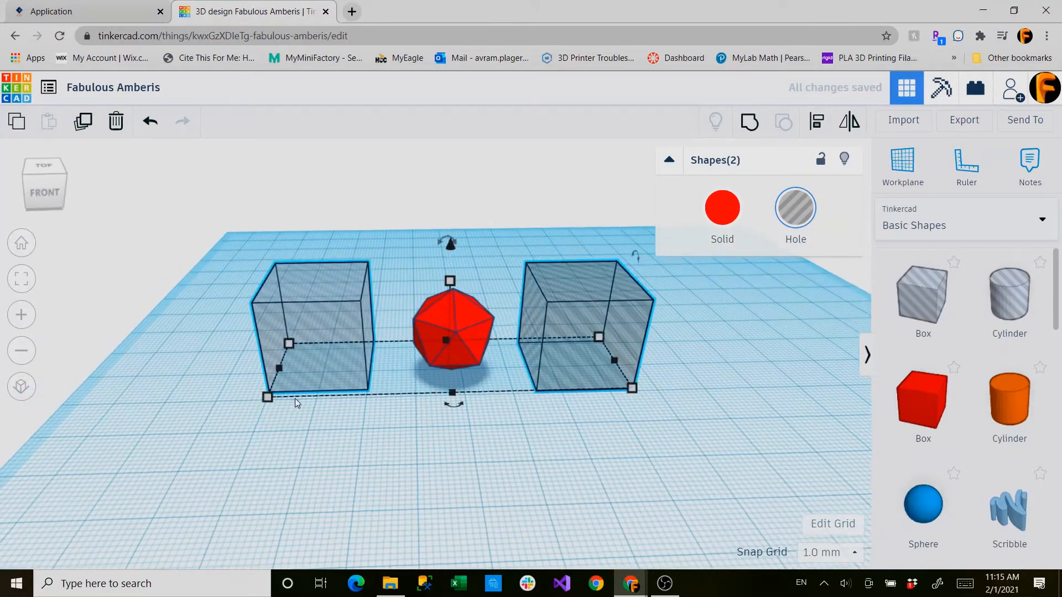
left_click(270, 238)
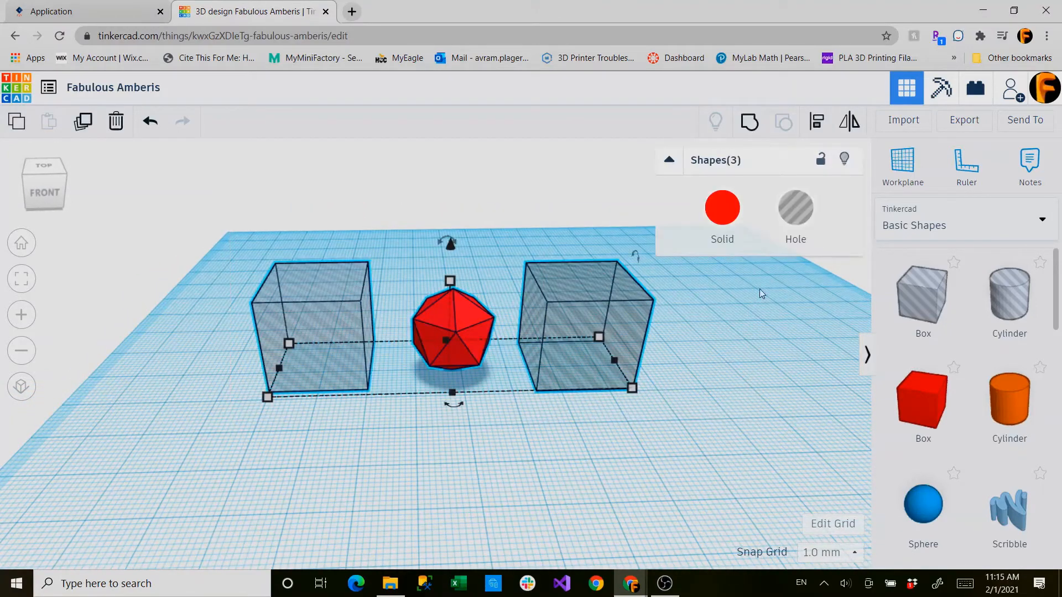
mouse_move(817, 121)
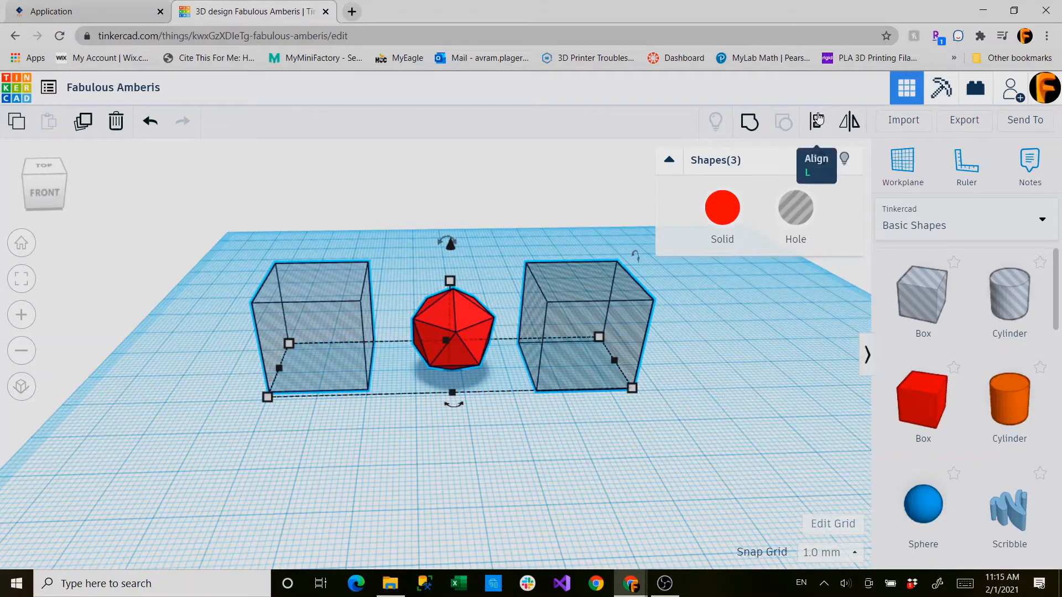
mouse_move(511, 245)
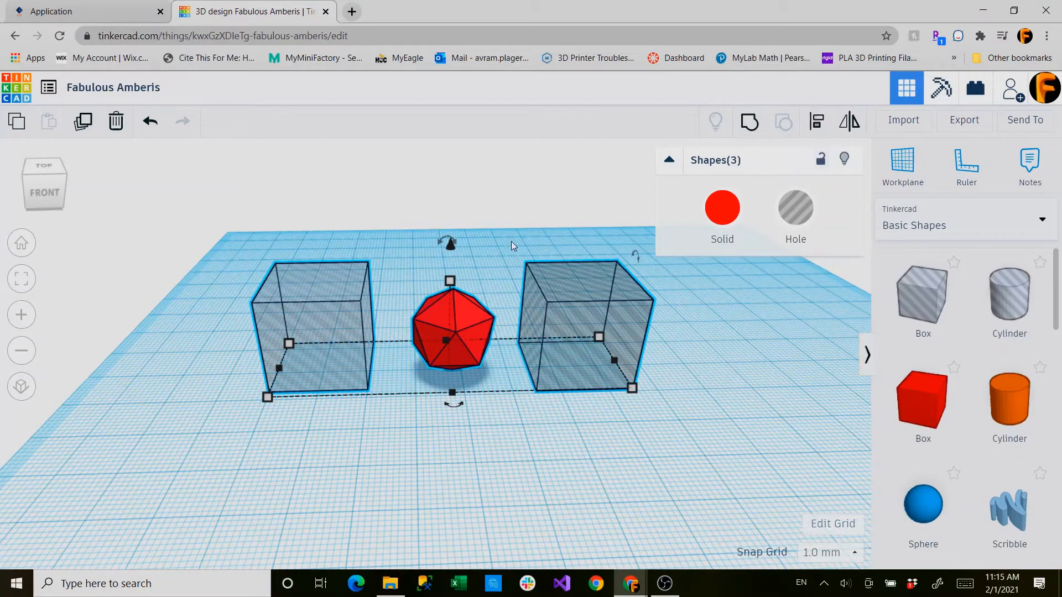
left_click(848, 121)
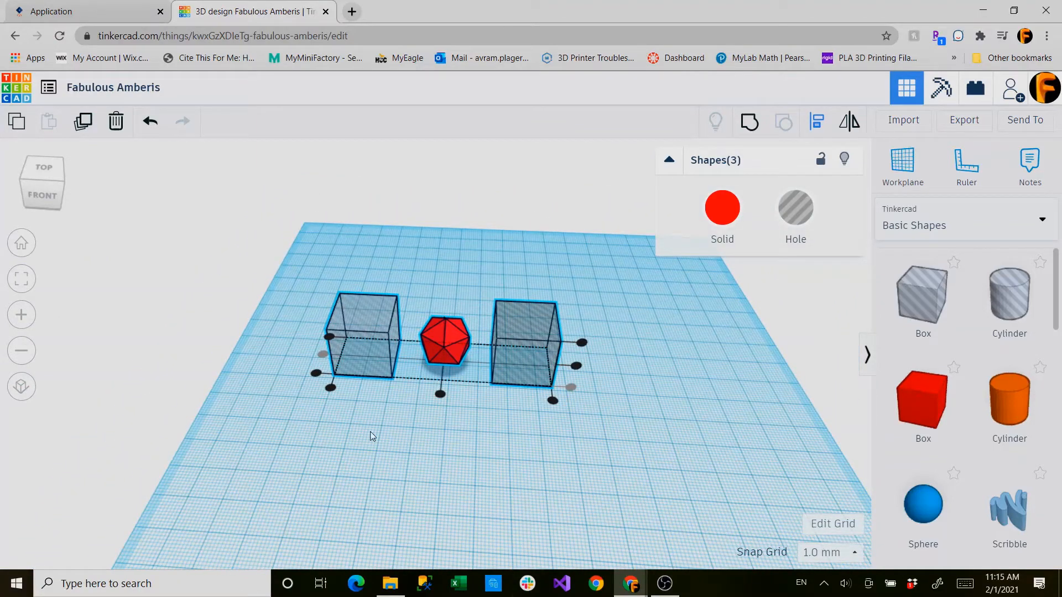
mouse_move(727, 409)
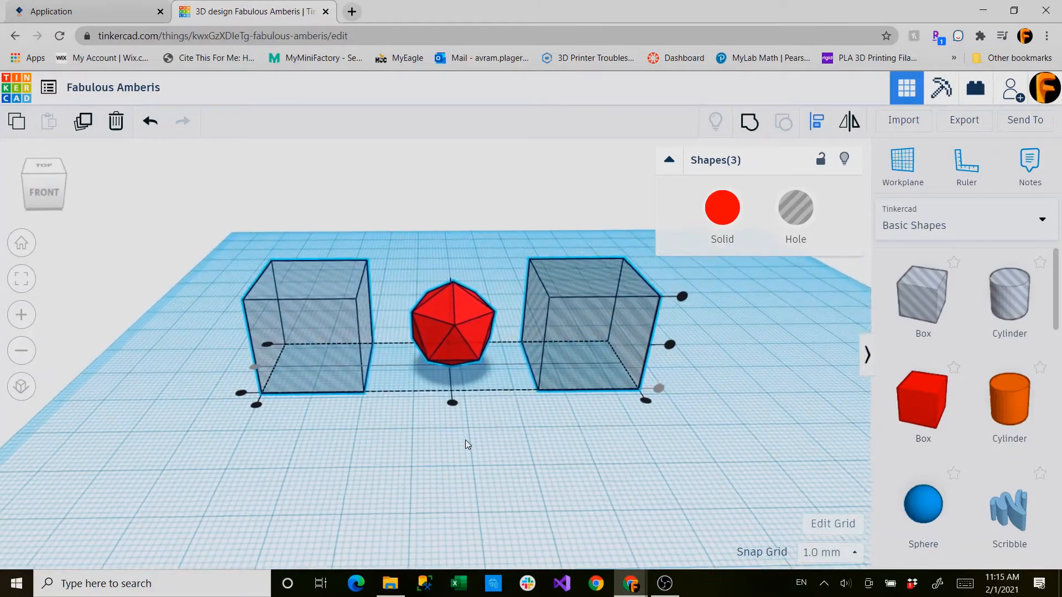
- Move the right hole box over the icosahedron and reselect the icosahedron
left_click(468, 444)
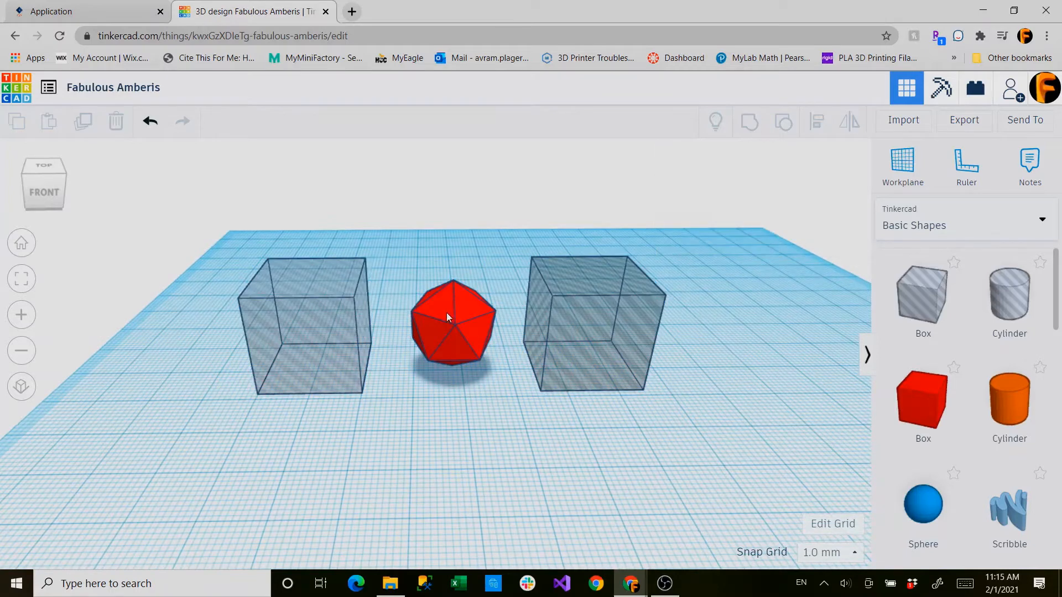
left_click(453, 325)
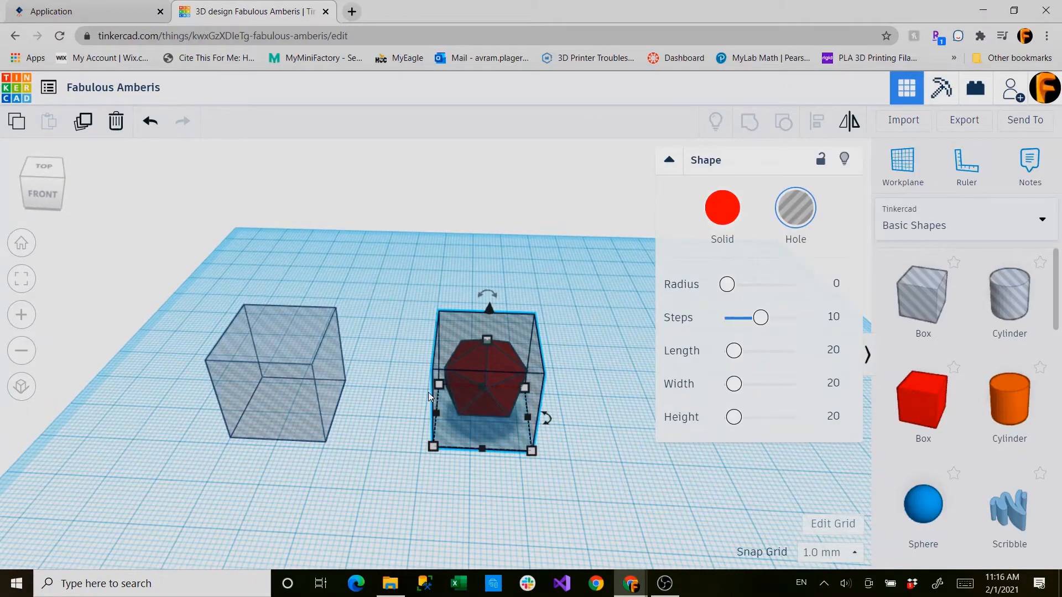
mouse_move(438, 399)
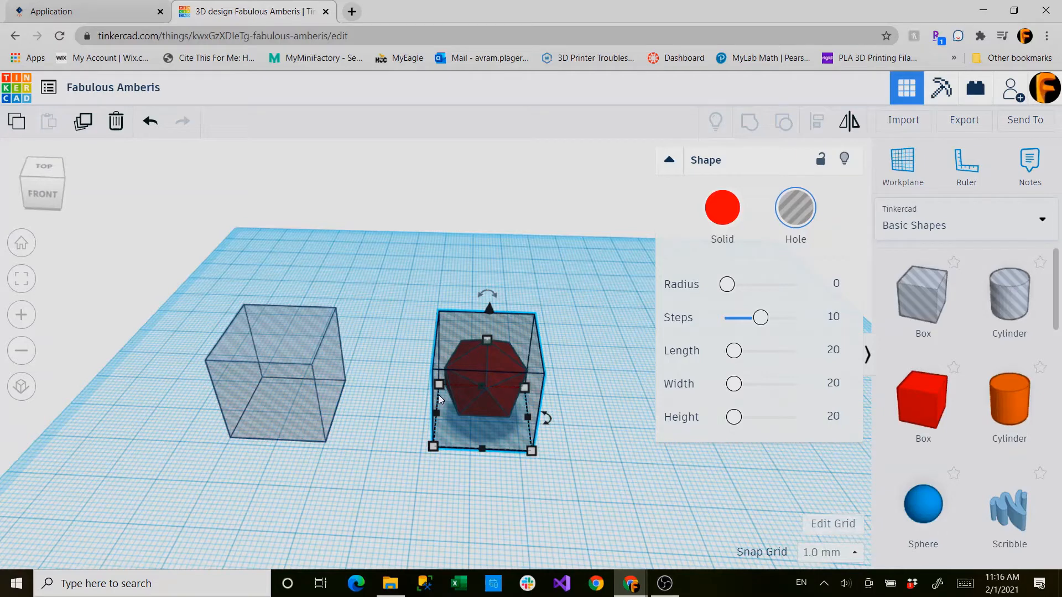
left_click(721, 207)
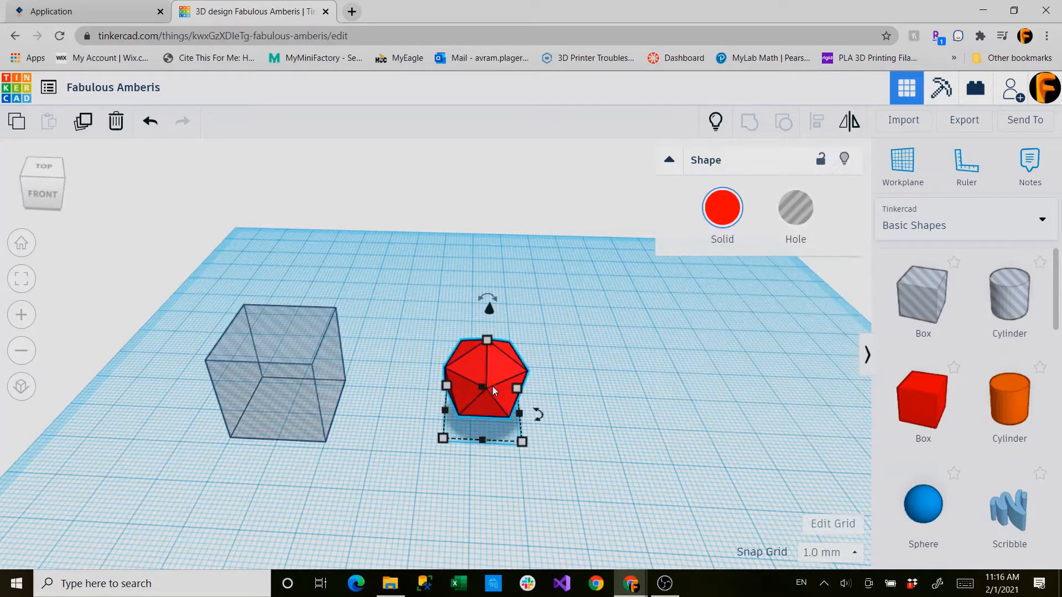
mouse_move(418, 376)
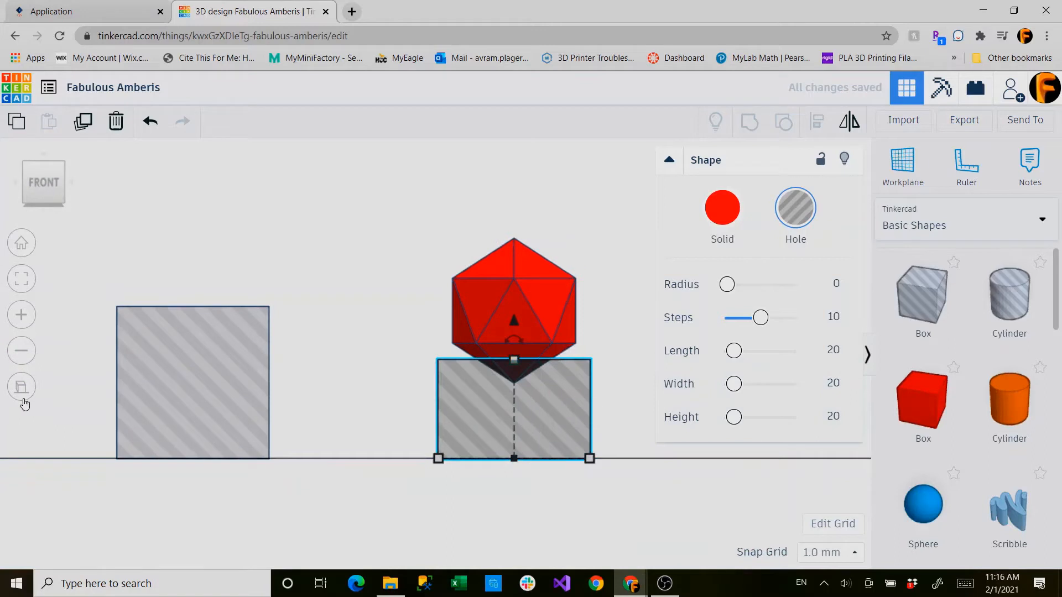
mouse_move(21, 386)
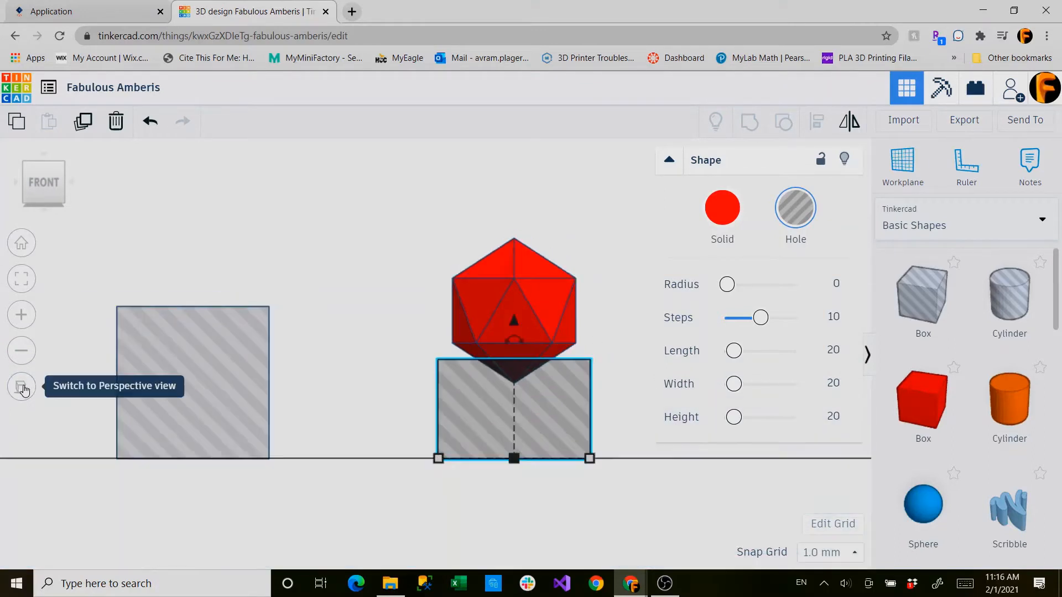
mouse_move(8, 395)
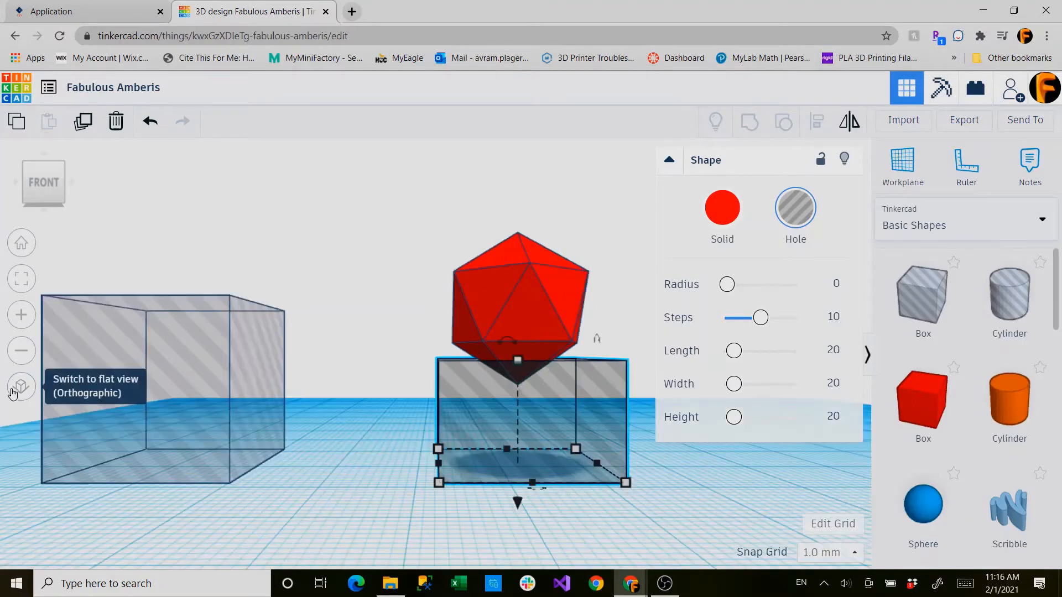
- In orthographic view, lower the icosahedron to 4 mm and select the spare left box
left_click(20, 386)
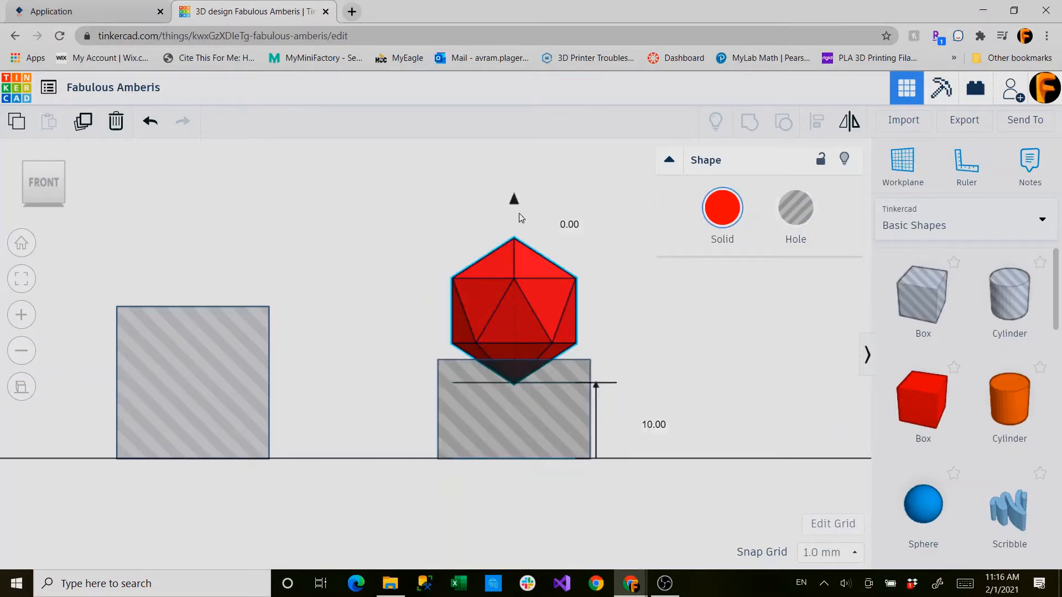
left_click_drag(513, 199, 513, 244)
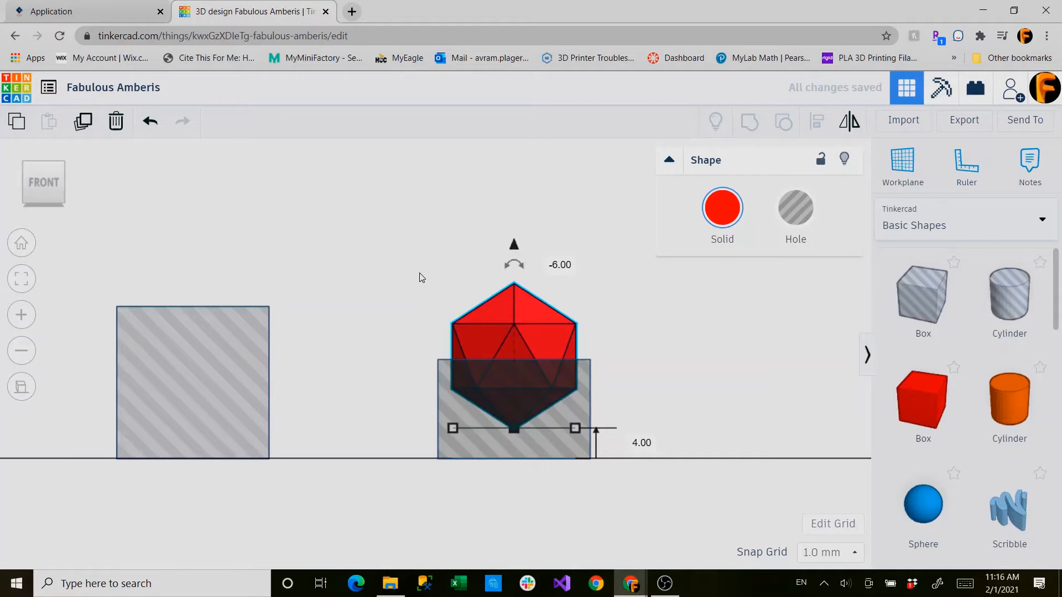
left_click(332, 358)
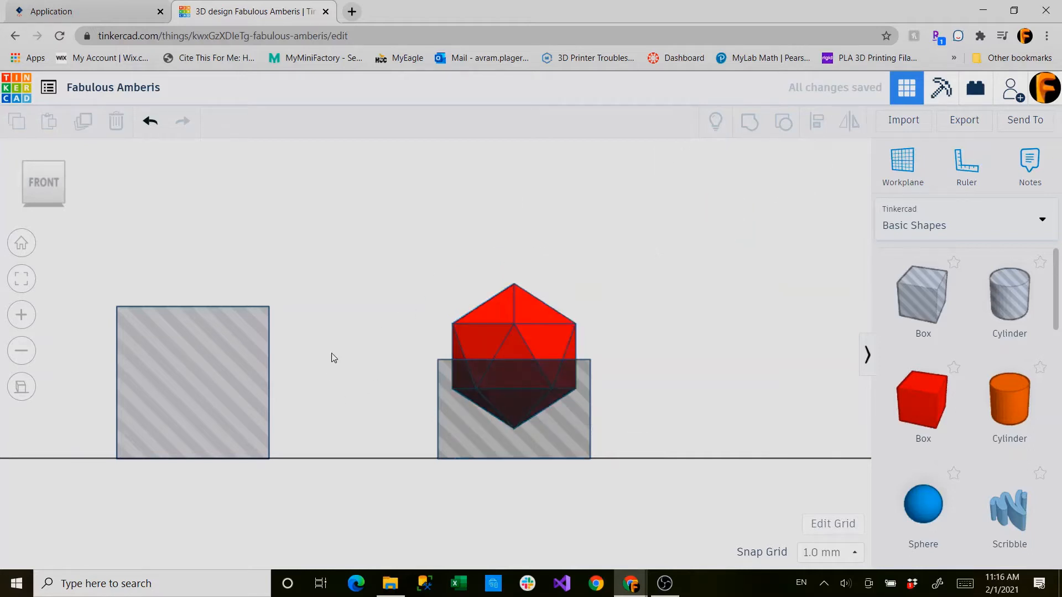
left_click(192, 383)
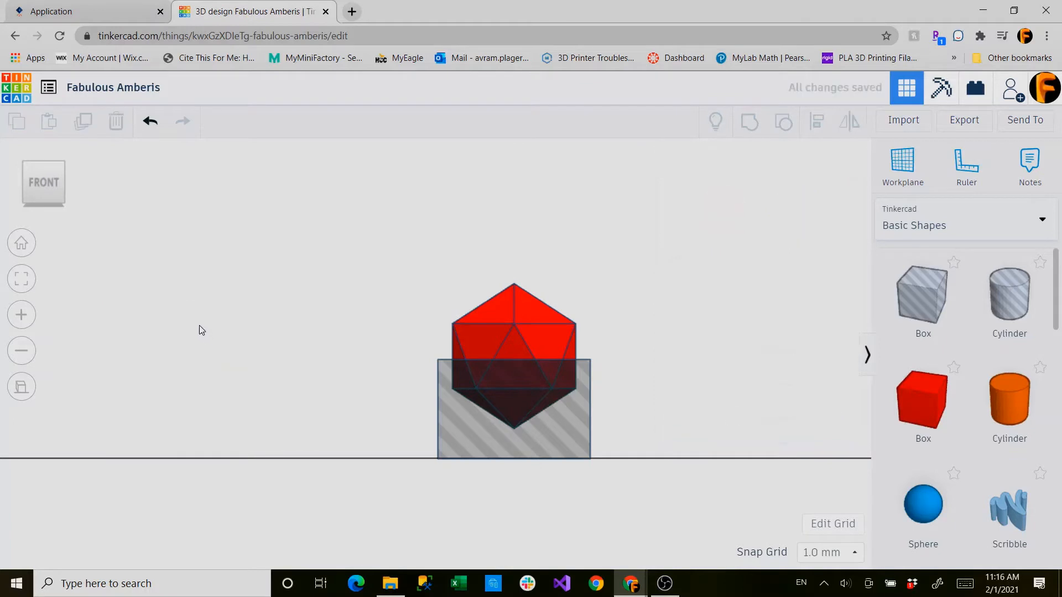
- Switch back to the perspective view
left_click(513, 407)
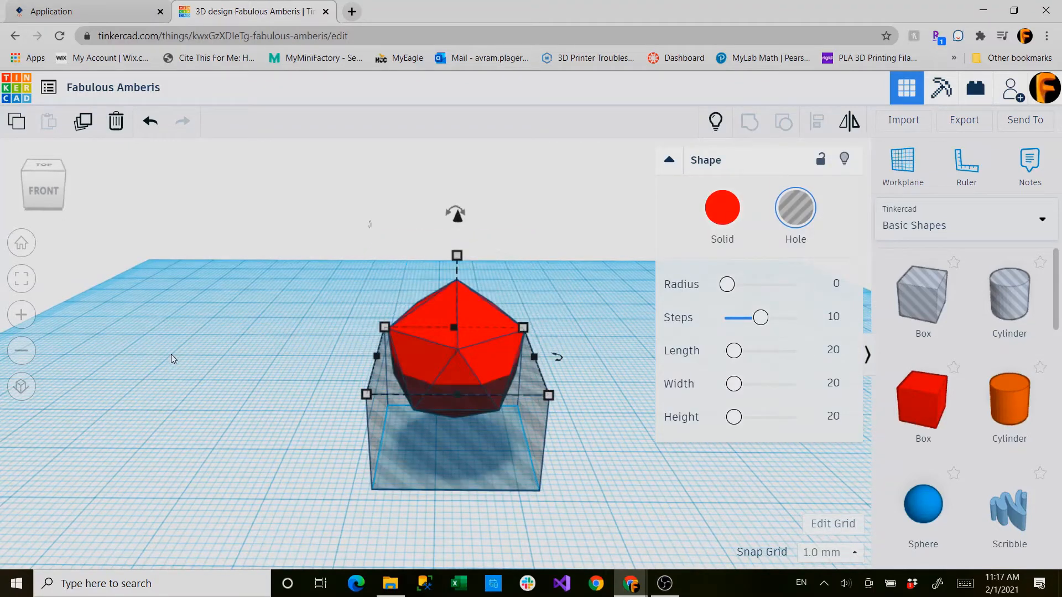
- Set the box around the icosahedron to Solid and group the two shapes
left_click(427, 355)
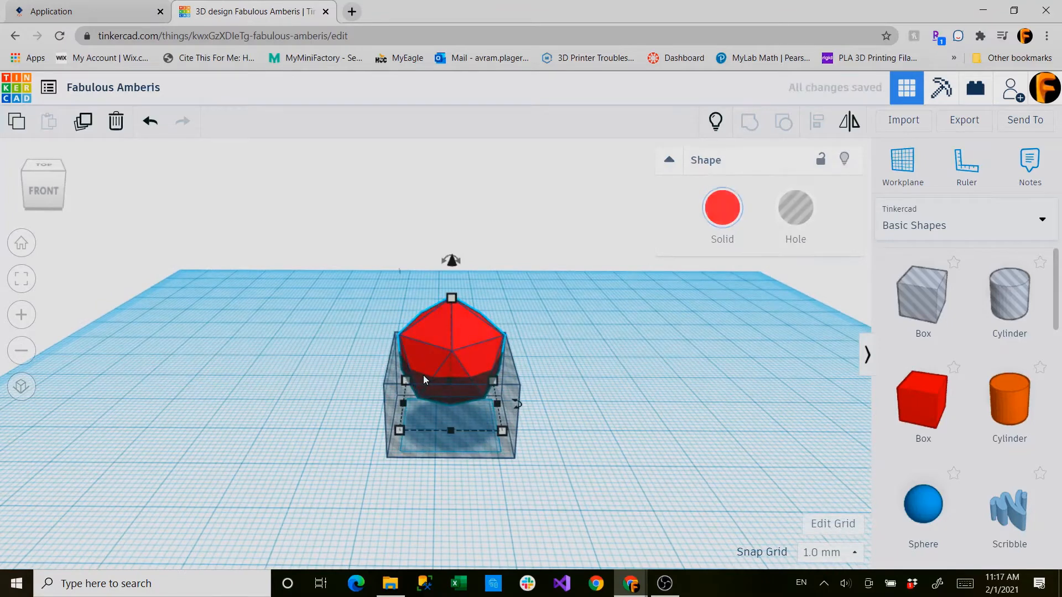
left_click(332, 400)
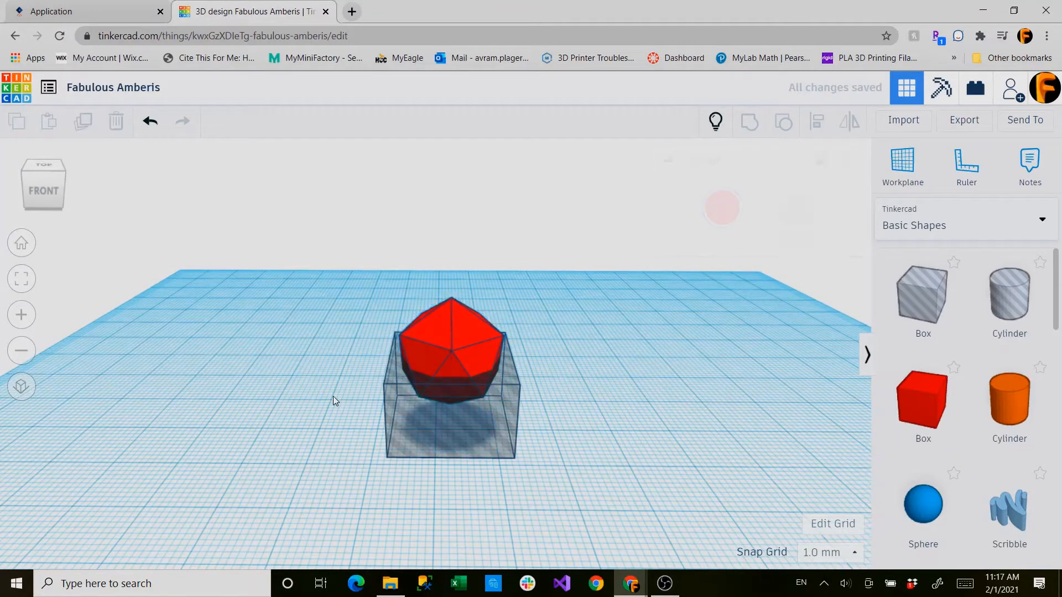
left_click(451, 379)
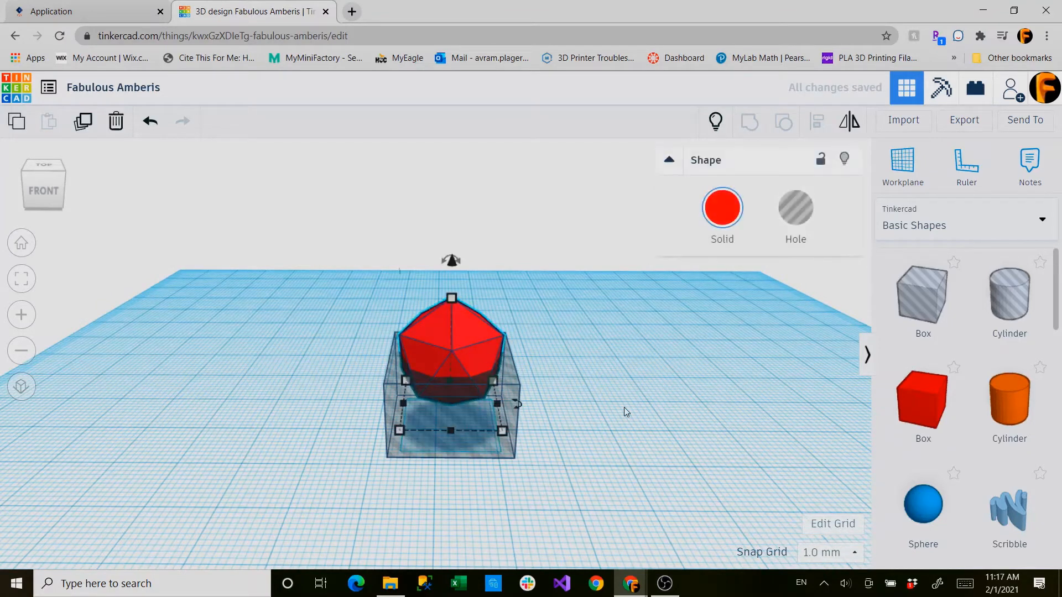
left_click(796, 207)
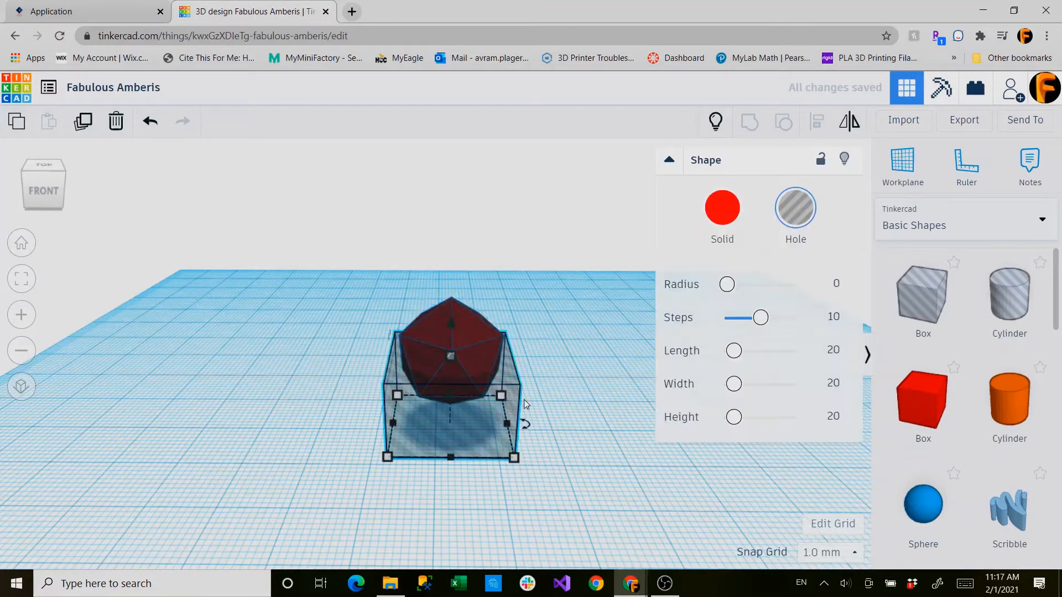
left_click(722, 208)
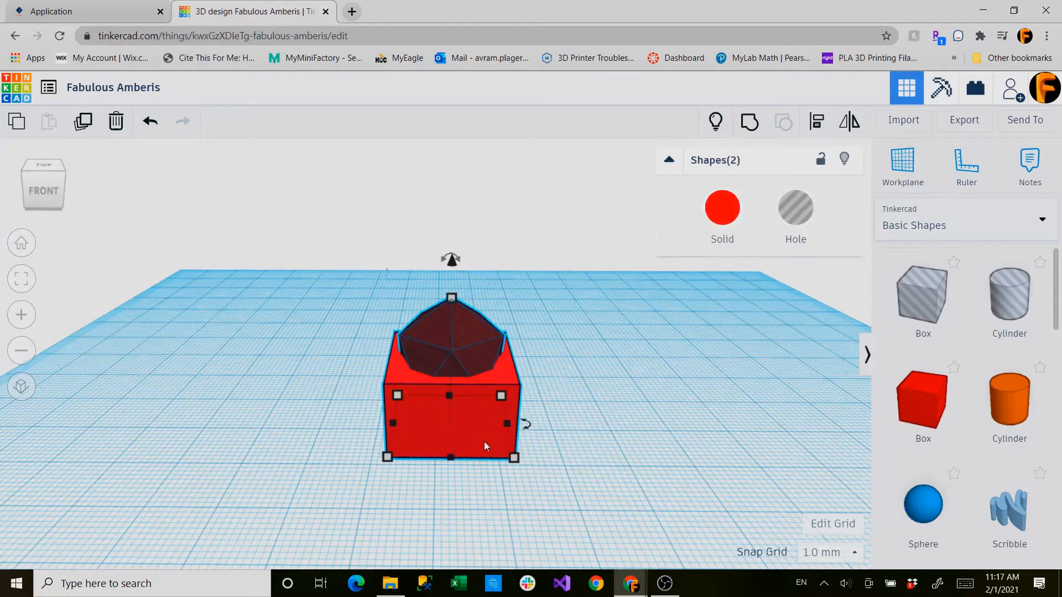
mouse_move(501, 304)
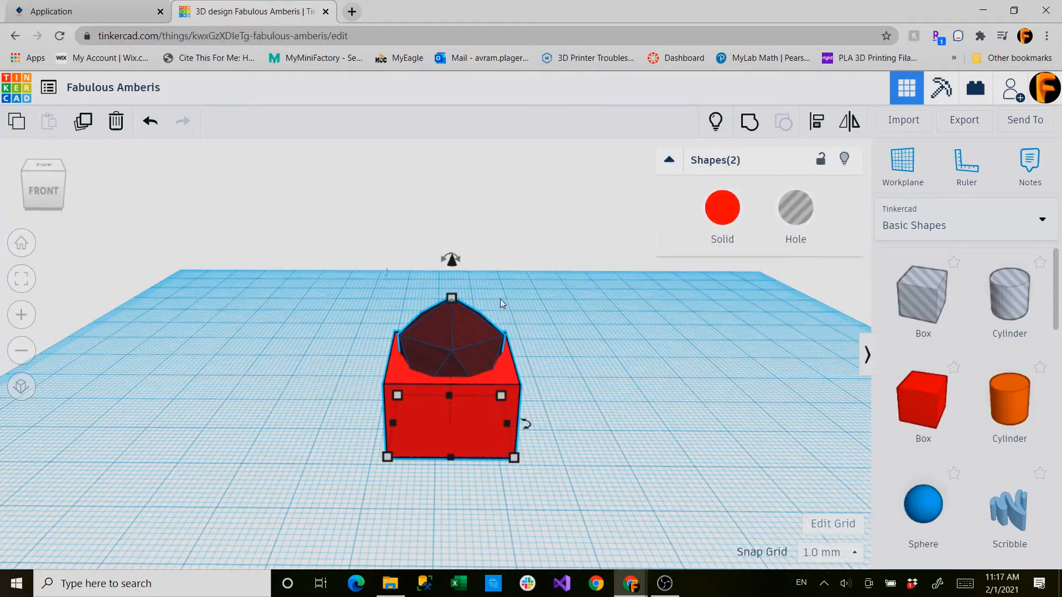
left_click(451, 339)
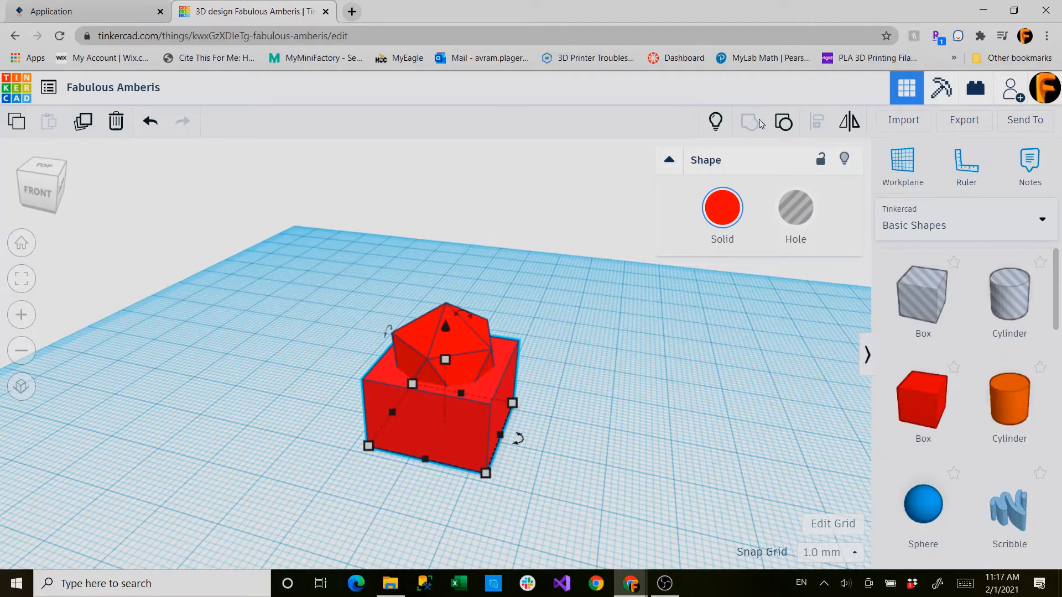
mouse_move(749, 122)
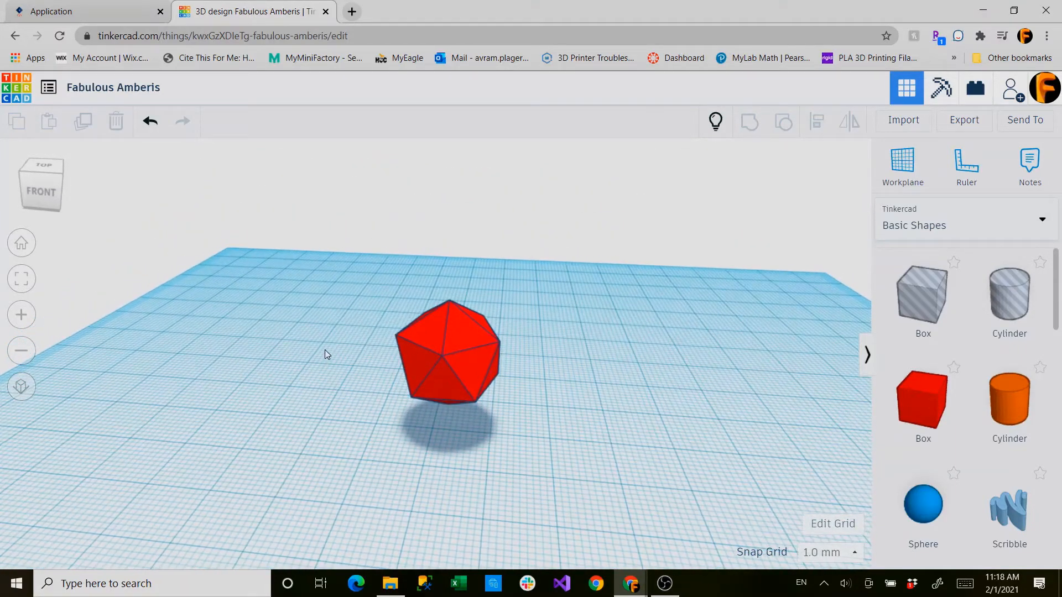
- Select the shape at the workplane centre for the second mold half
left_click(446, 349)
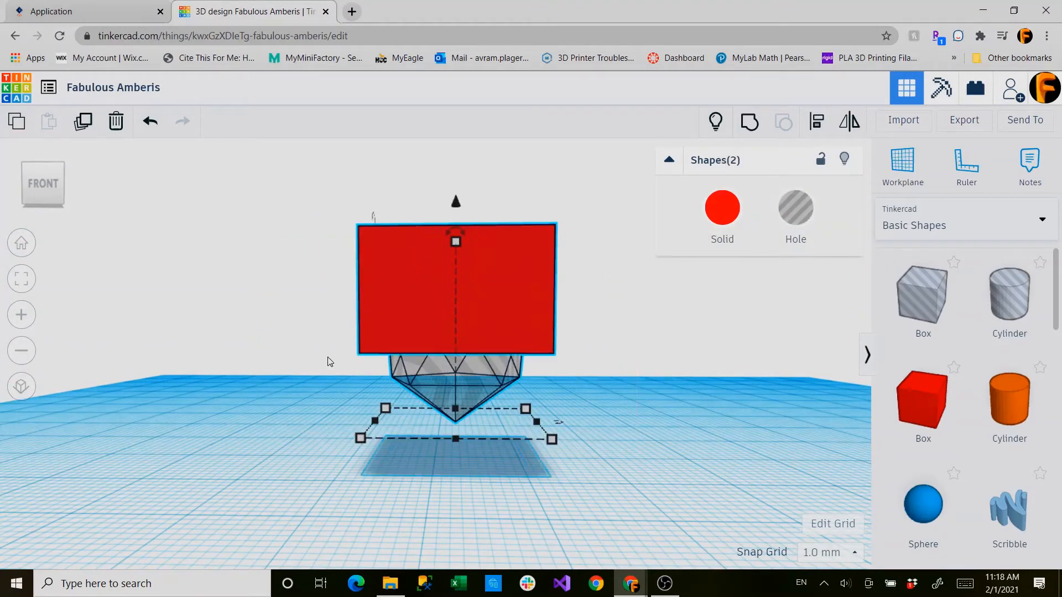
mouse_move(250, 360)
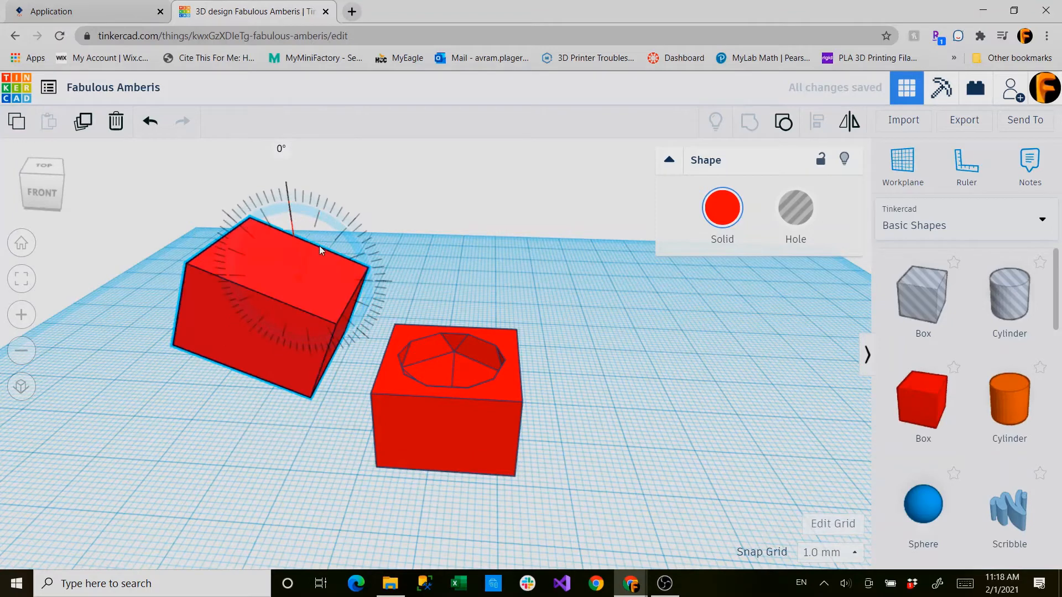
- Rotate the second mold half with its rotation handle so the cavity faces up
left_click_drag(319, 251, 291, 217)
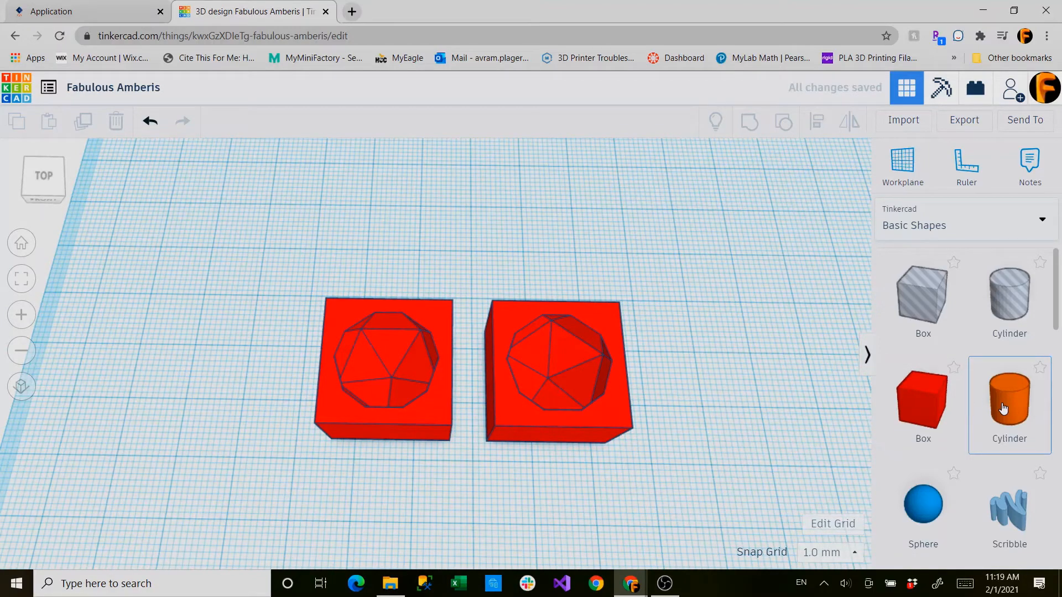
- Add a cylinder and set its size value to 3 mm
left_click(1008, 400)
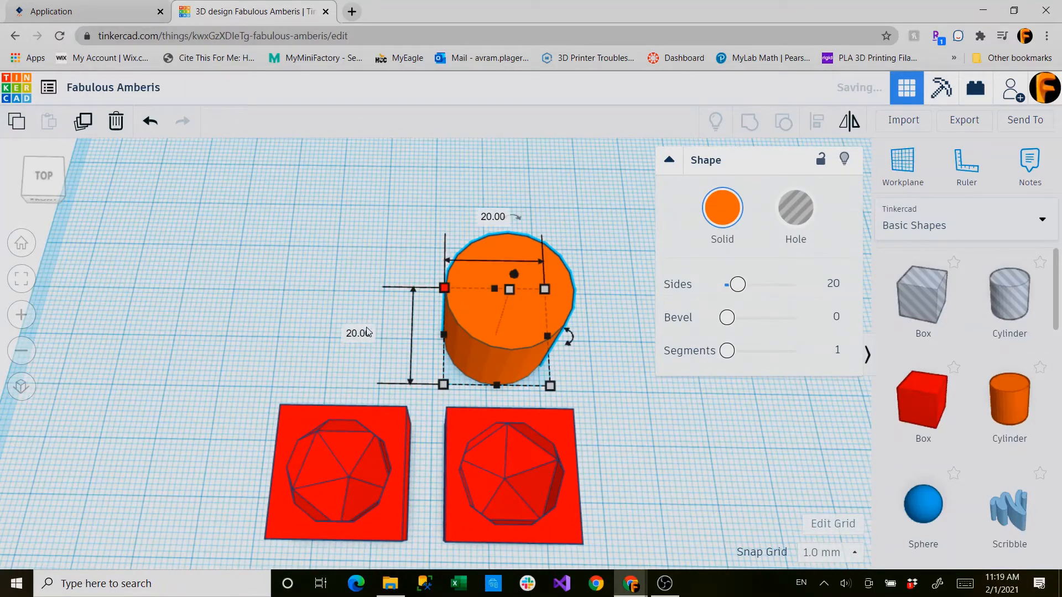
left_click(357, 332)
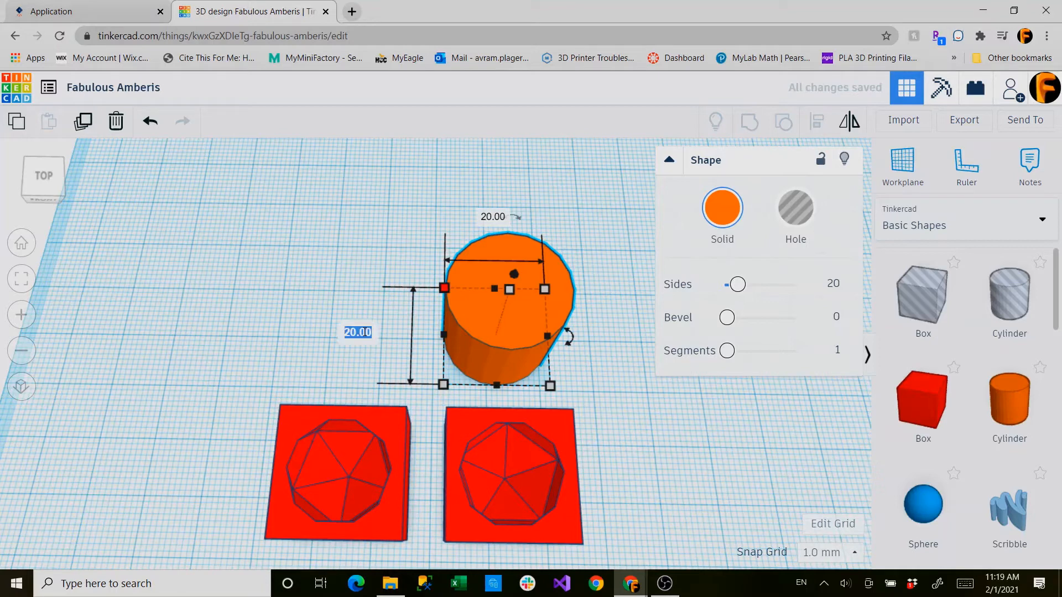
type("3")
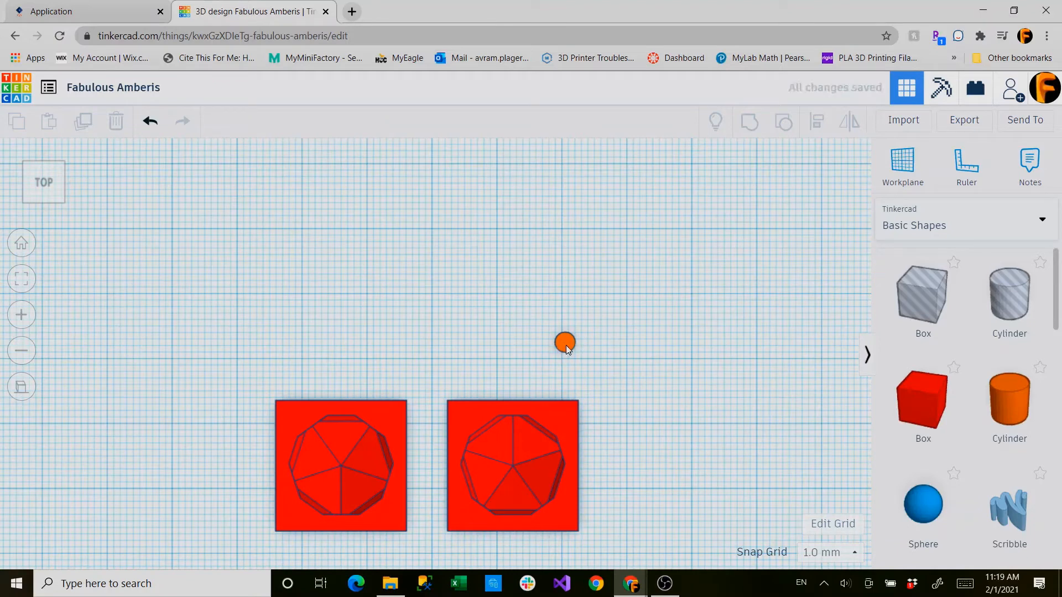
- Align the small cylinder to the right half's top-right corner, nudged slightly inward
left_click_drag(565, 341, 565, 419)
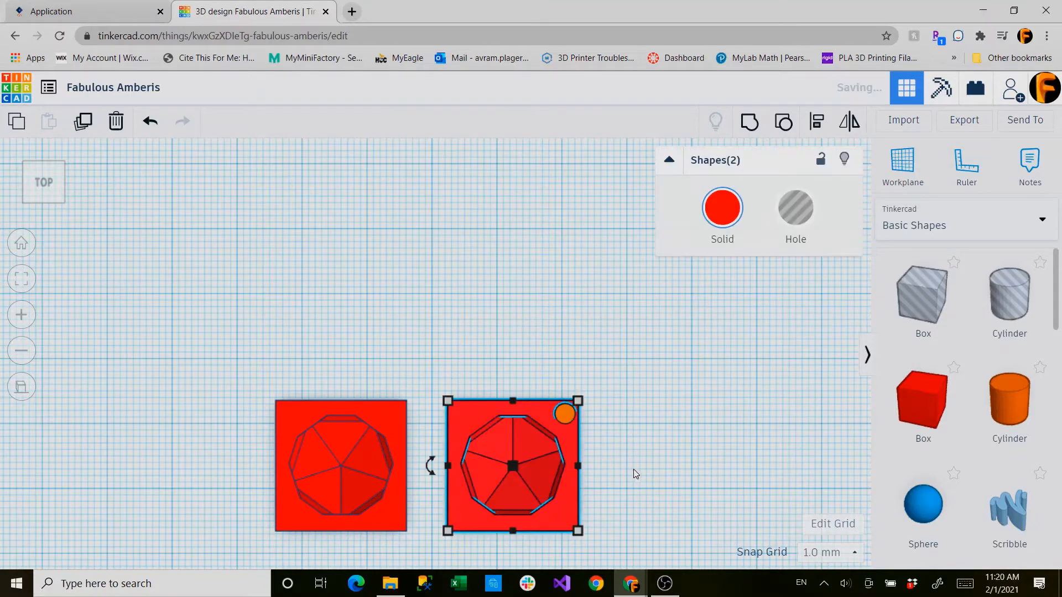
mouse_move(815, 128)
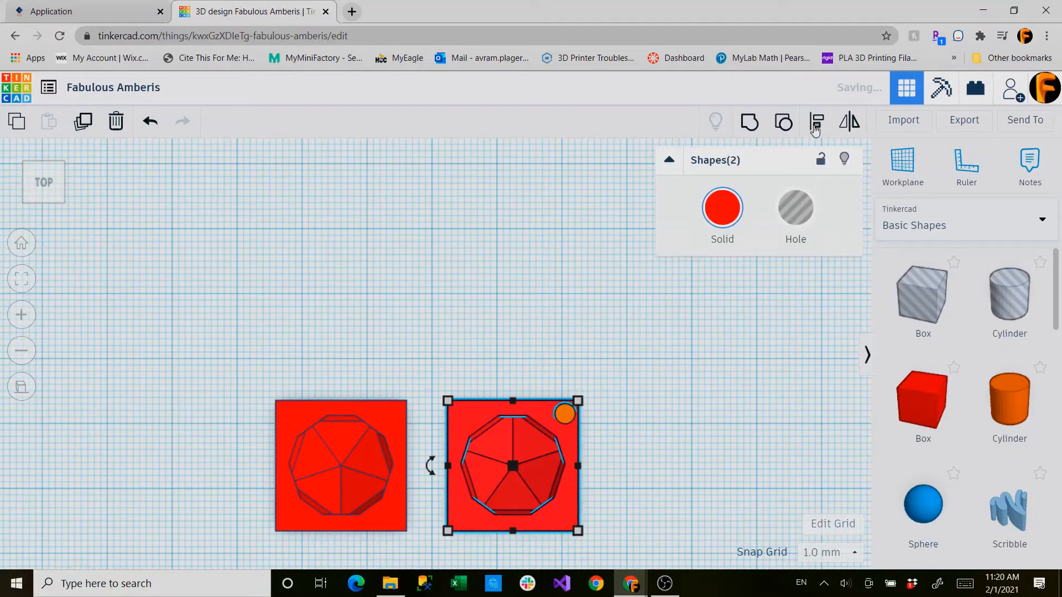
left_click(817, 121)
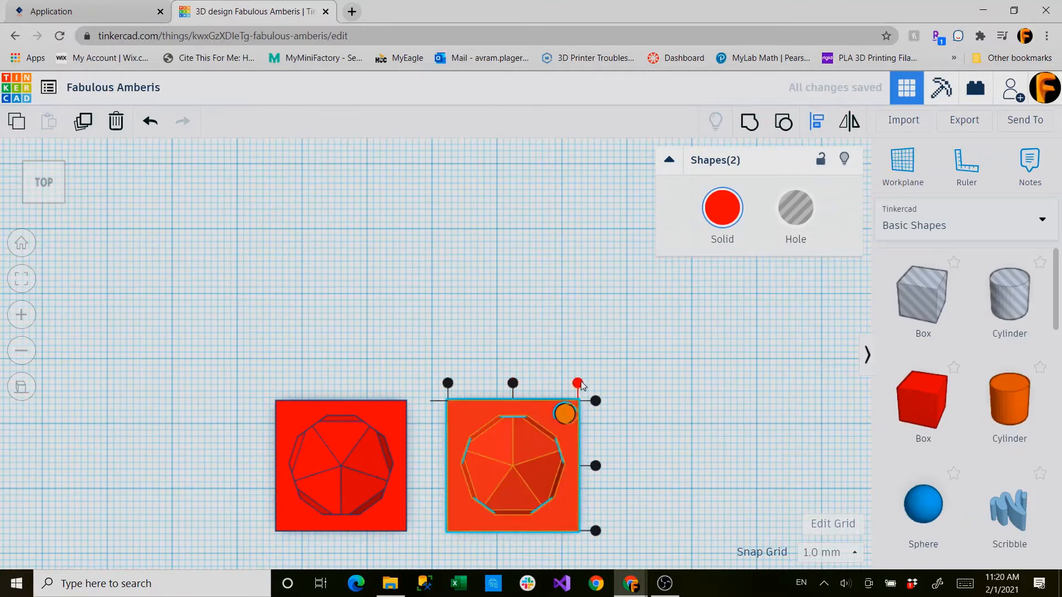
left_click_drag(576, 384, 595, 401)
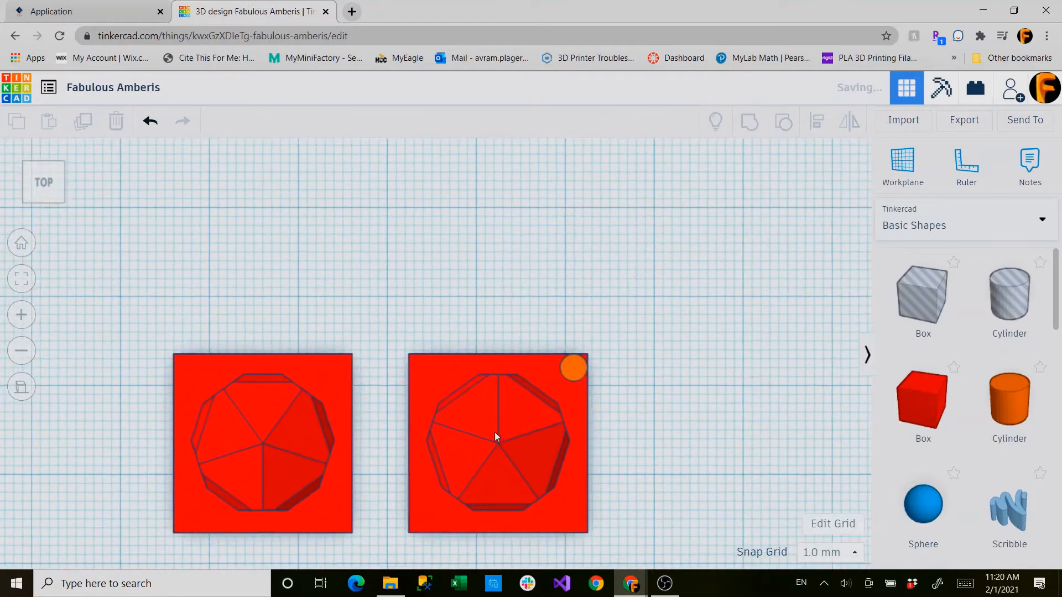
left_click(572, 367)
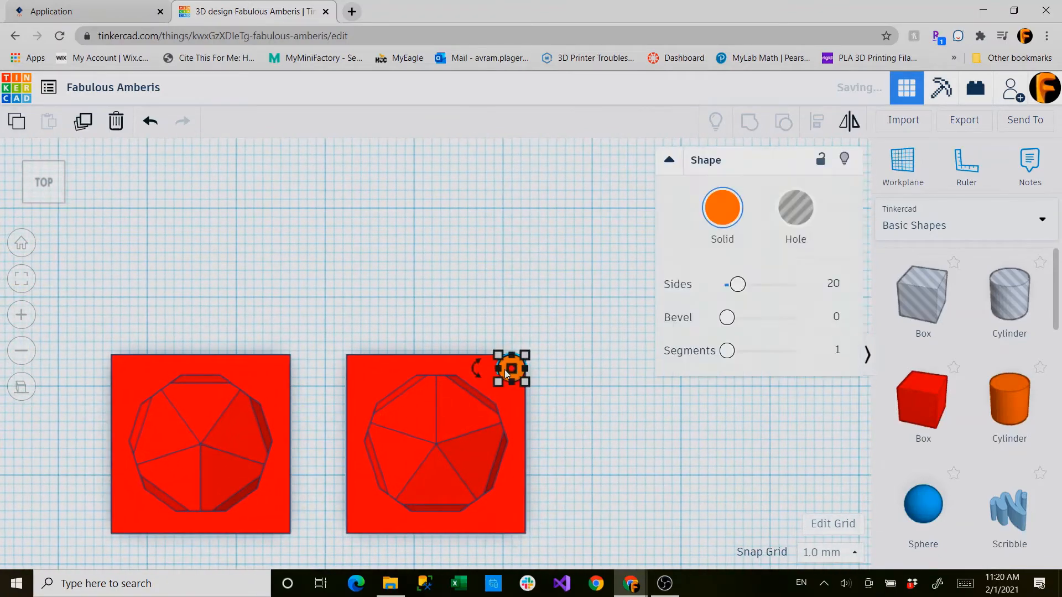
mouse_move(647, 411)
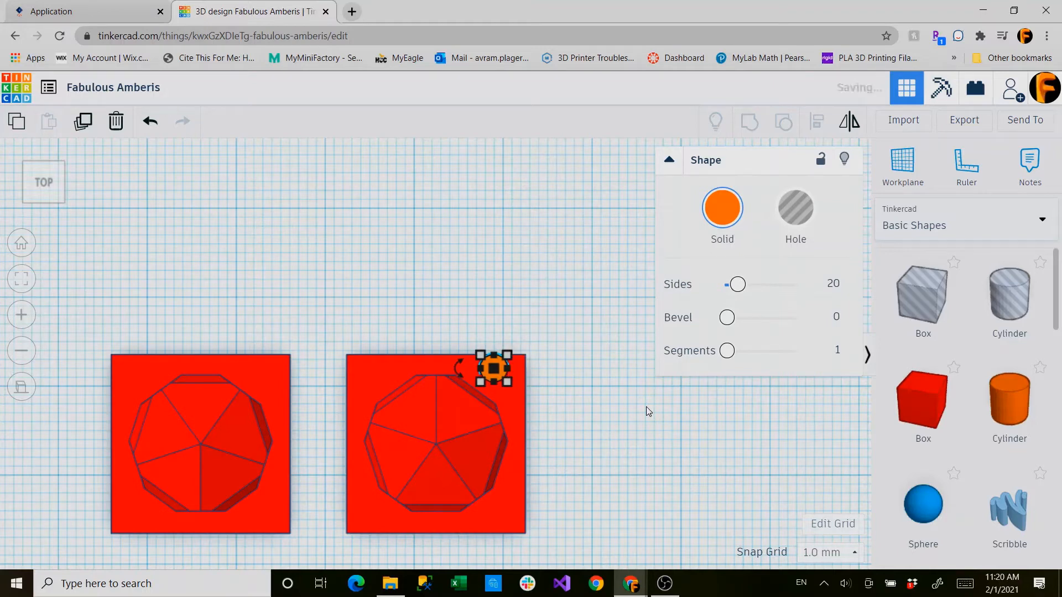
left_click_drag(492, 368, 493, 386)
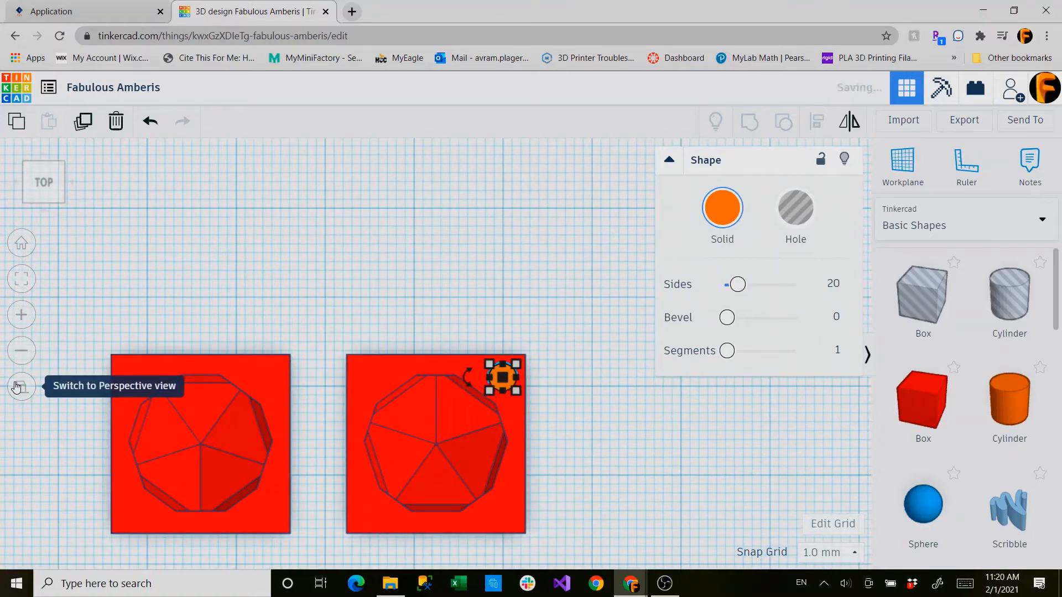
left_click(519, 342)
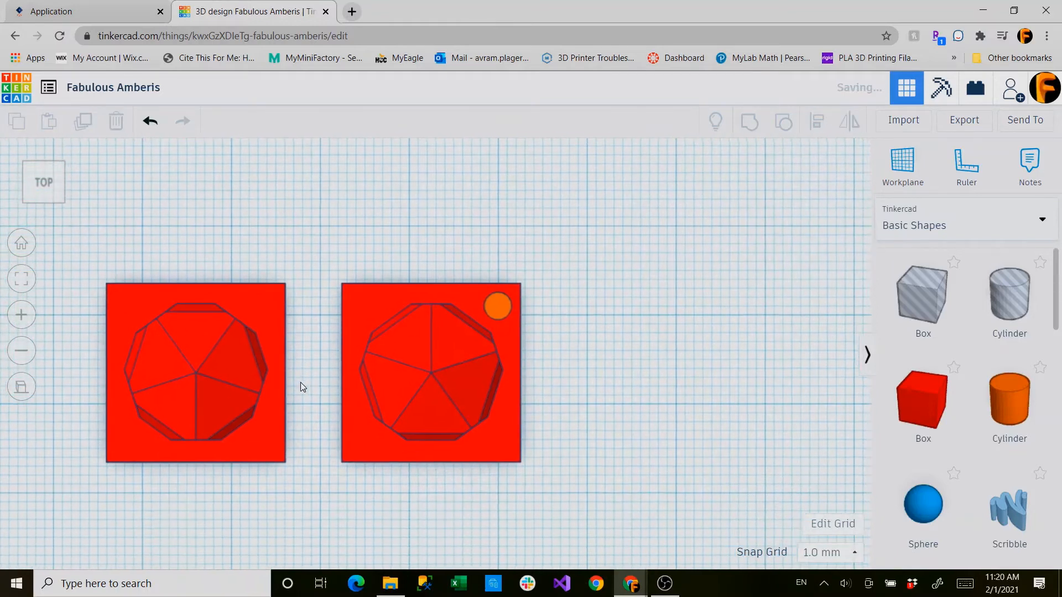
- Align a pin to the right half's corner and place copies at the remaining three corners
left_click(497, 305)
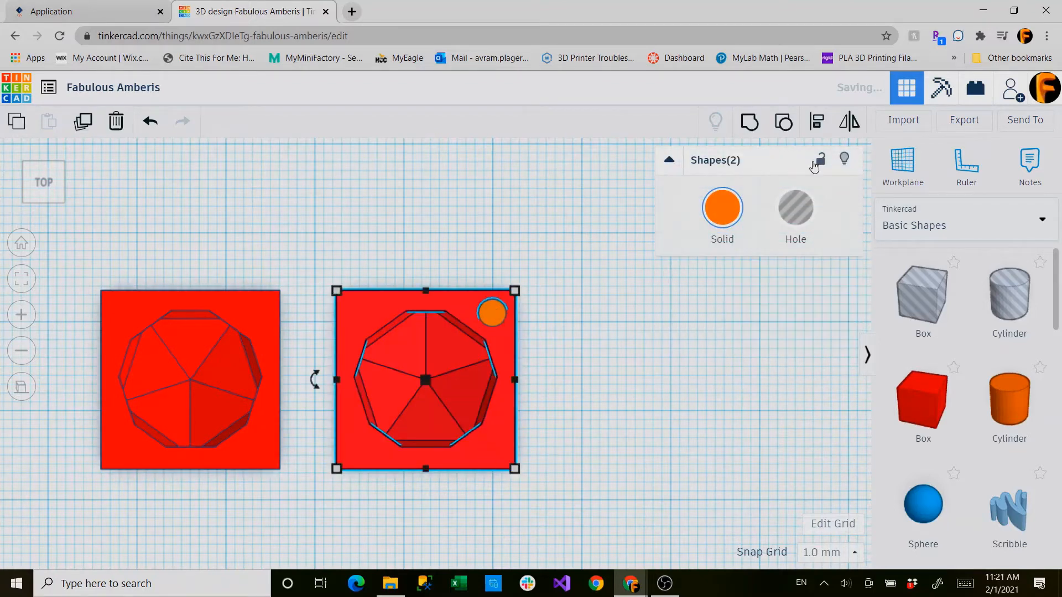
left_click(816, 121)
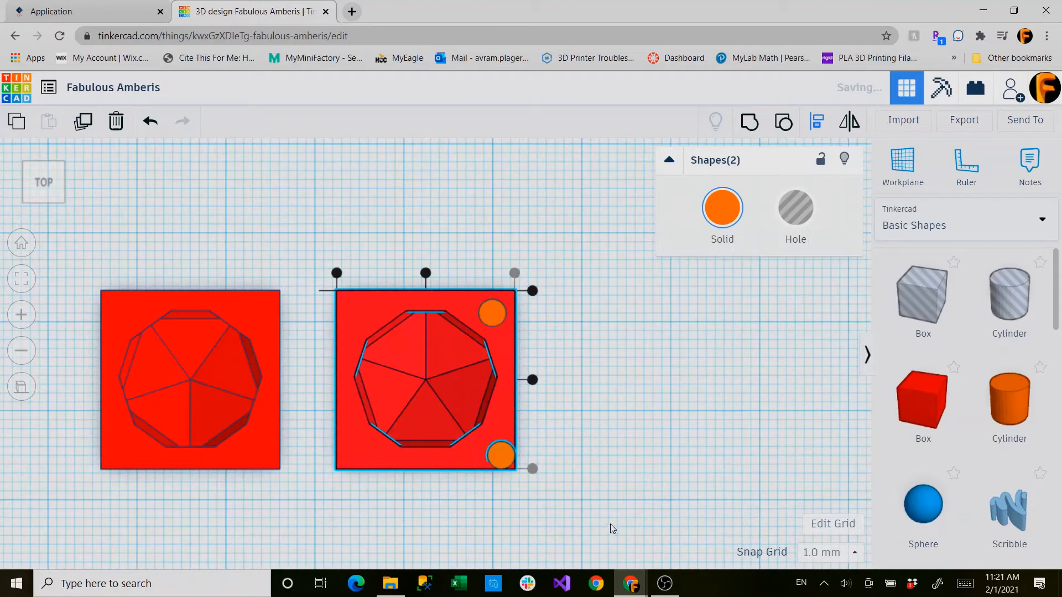
left_click(501, 455)
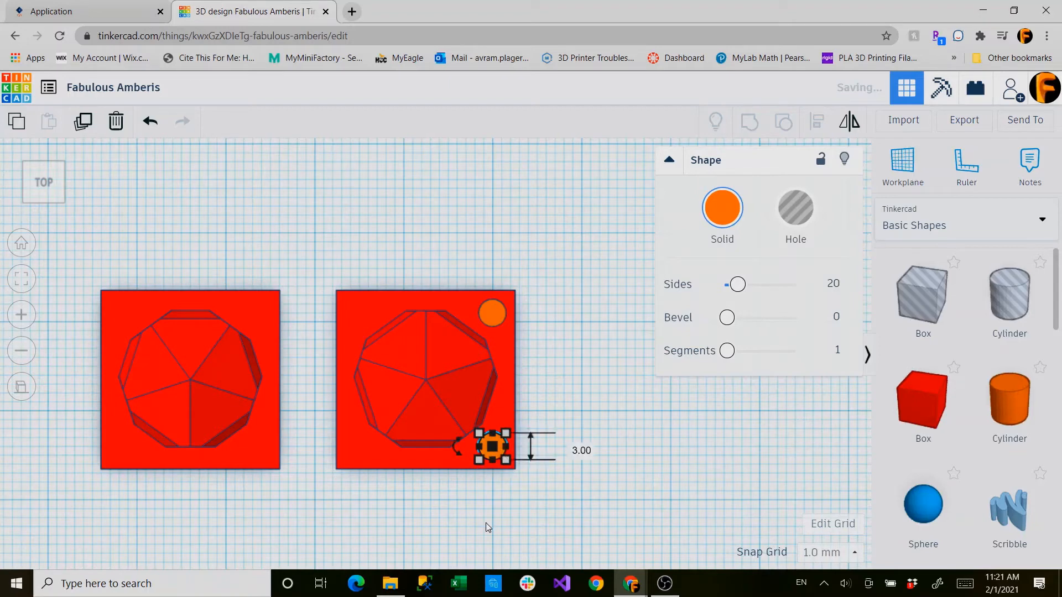
left_click_drag(491, 447, 491, 311)
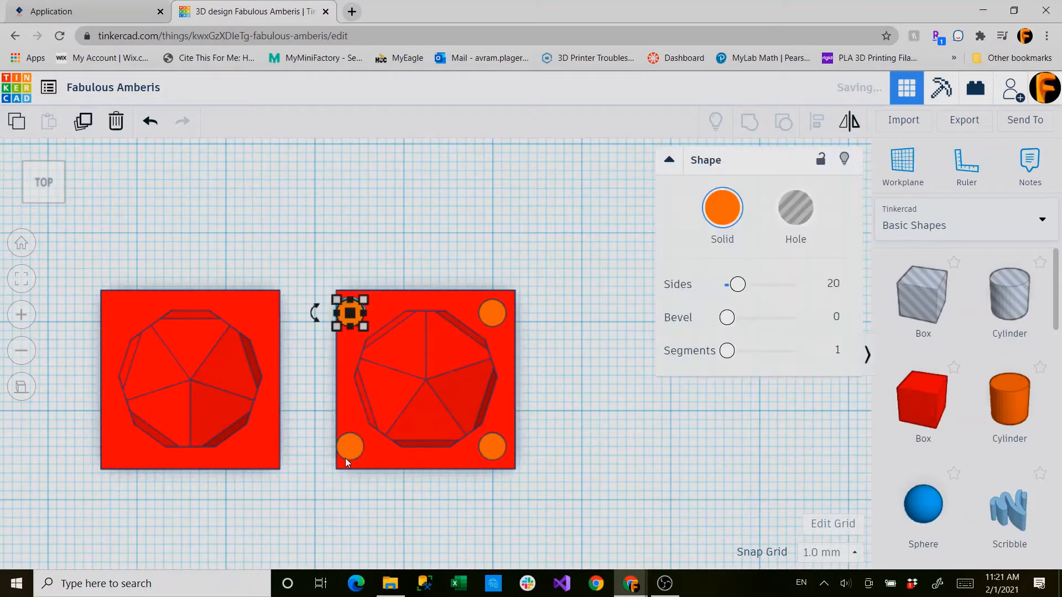
left_click(351, 447)
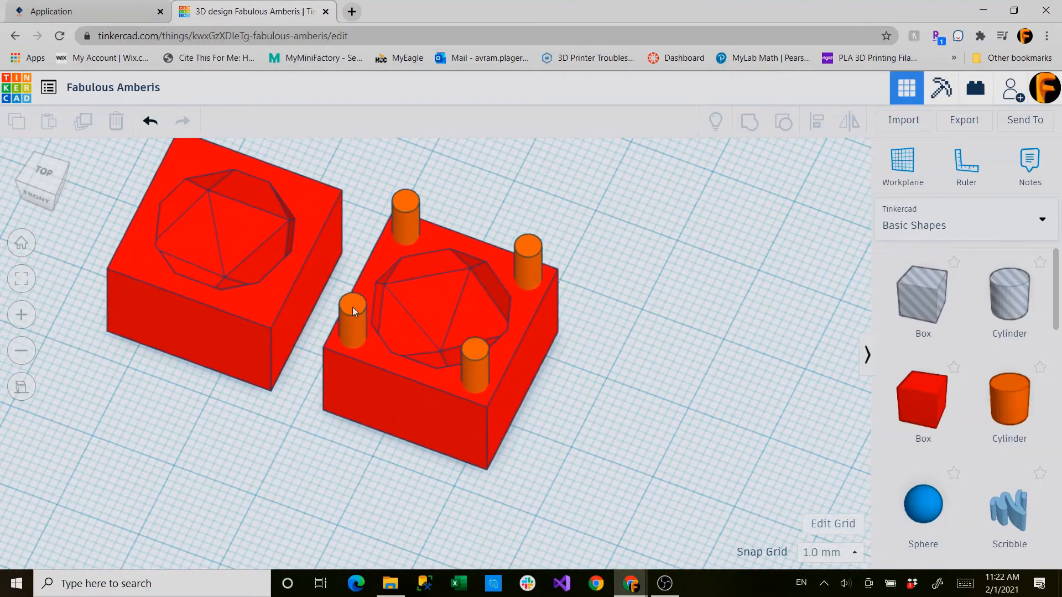
- In top view, duplicate pins onto the left half until all four corners have one
left_click(352, 318)
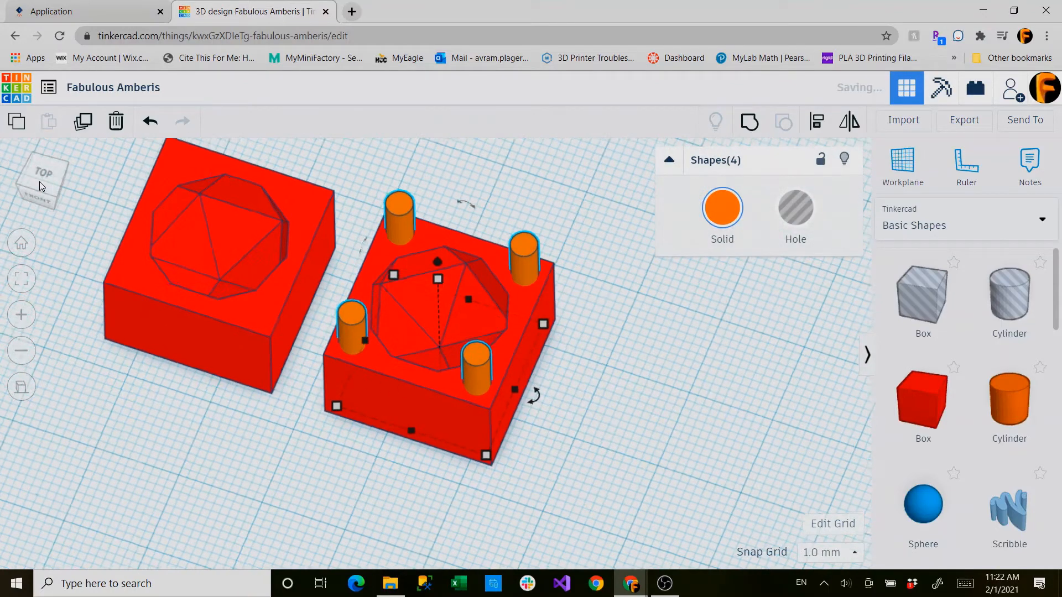
left_click(43, 181)
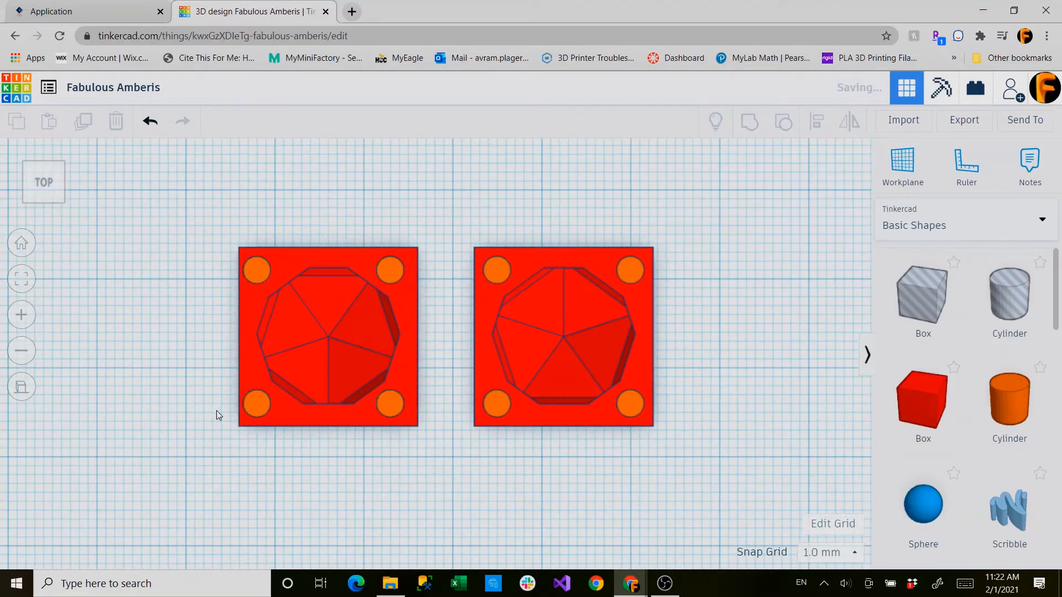
left_click(256, 269)
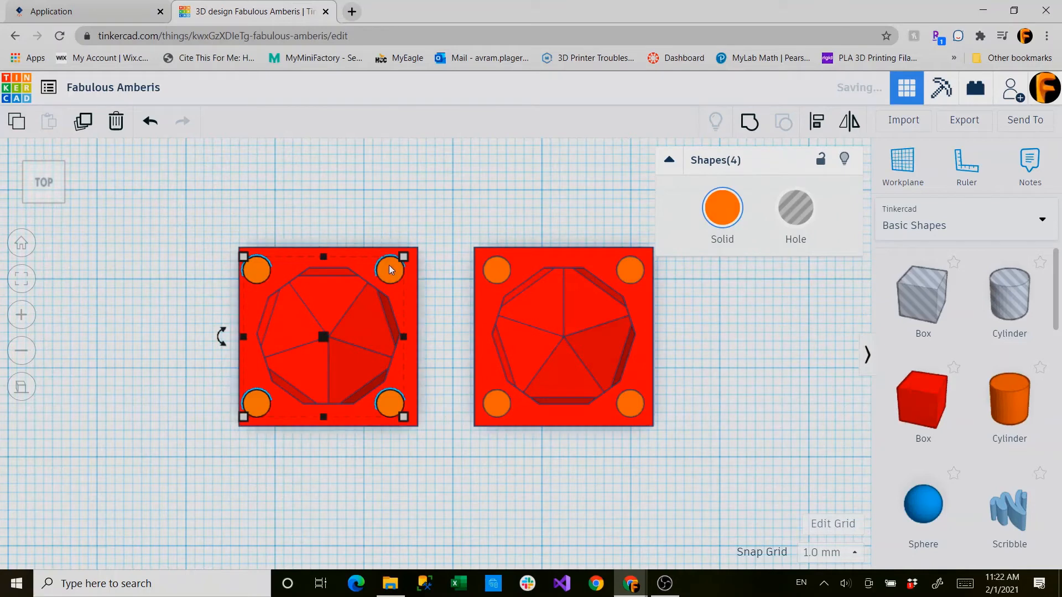
mouse_move(339, 299)
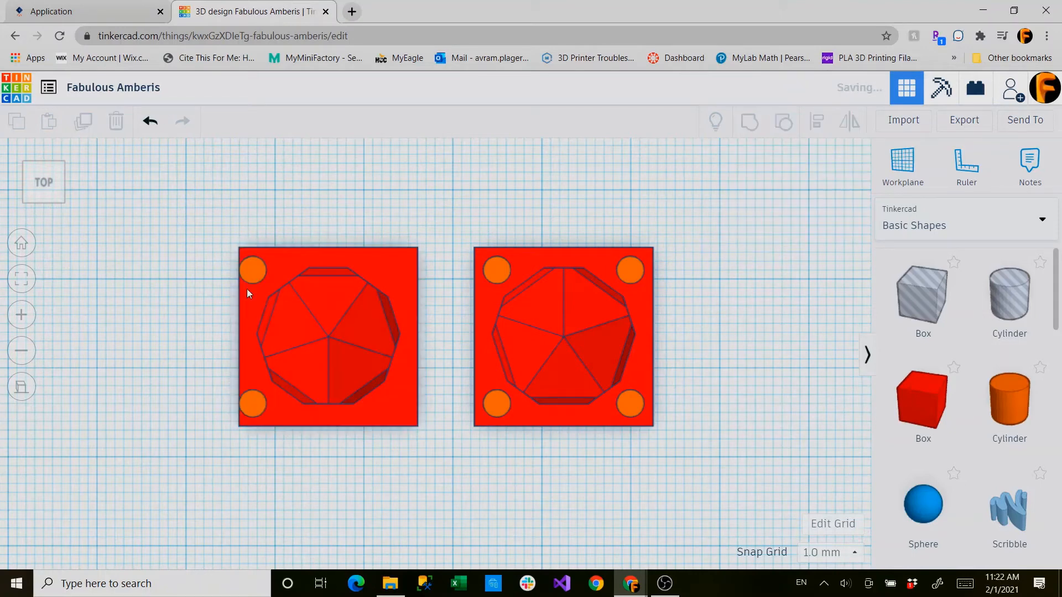
left_click(253, 269)
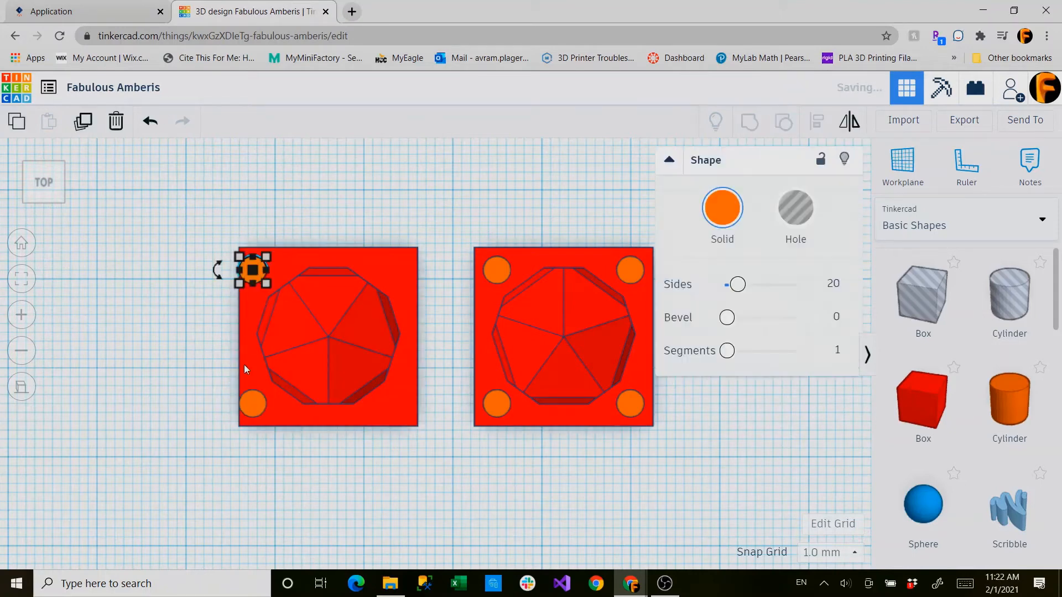
left_click(253, 403)
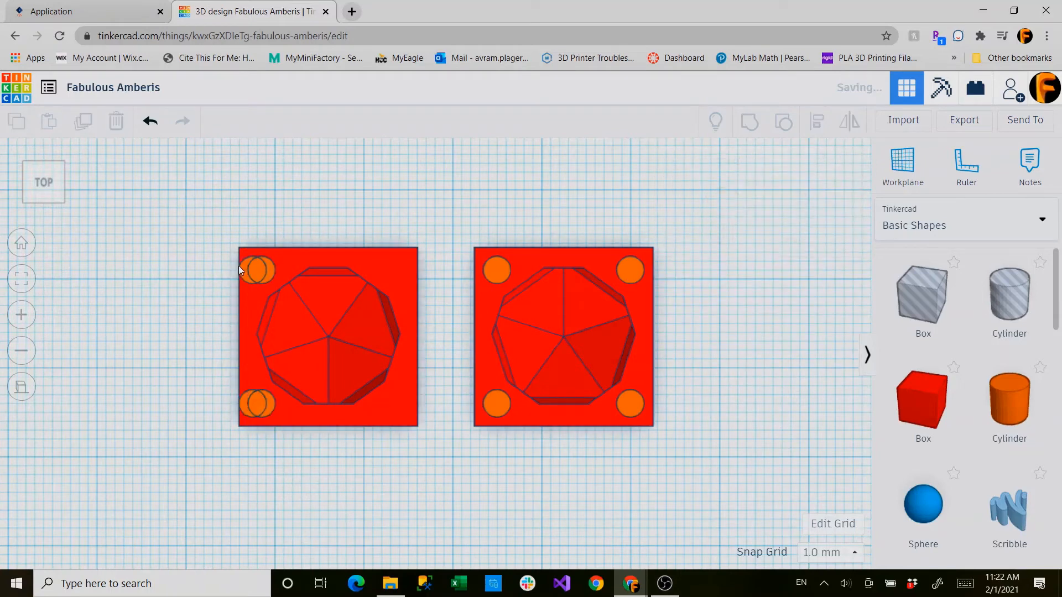
left_click(257, 270)
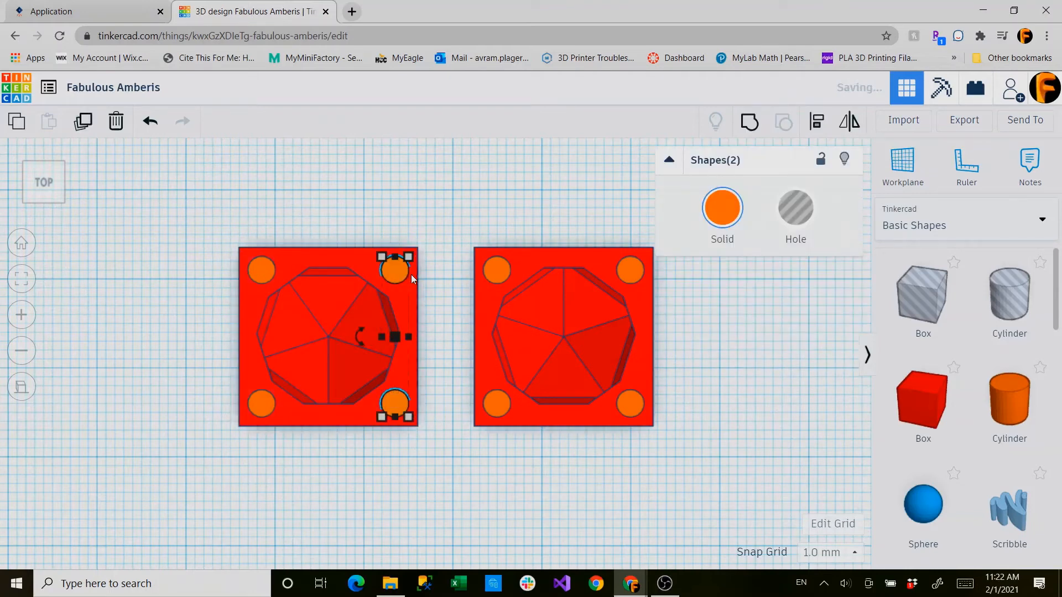
left_click(383, 450)
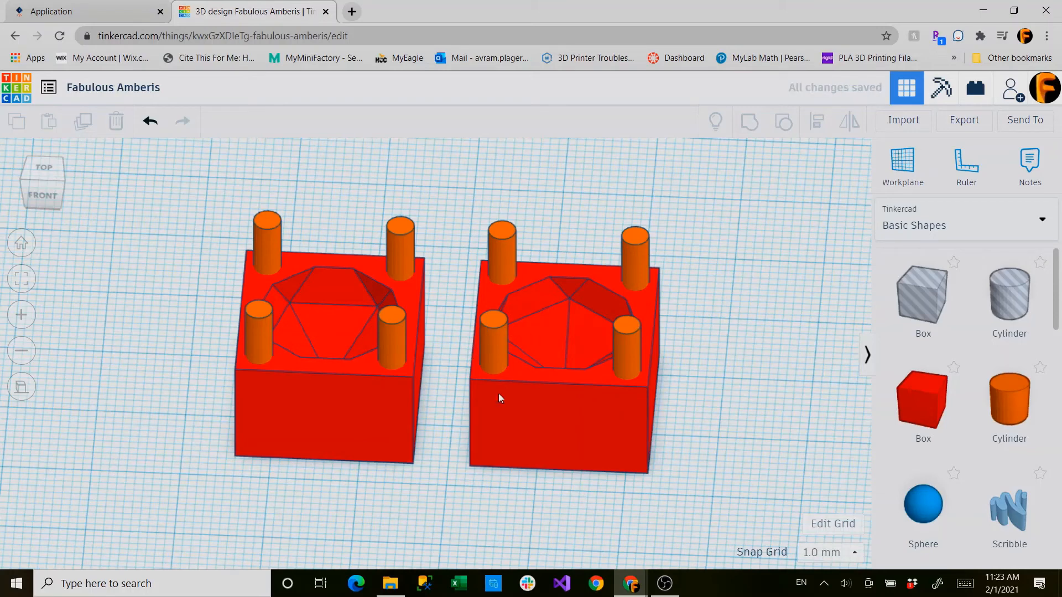
- Set the left half's four pins to an elevation of 7 above the block
left_click(259, 332)
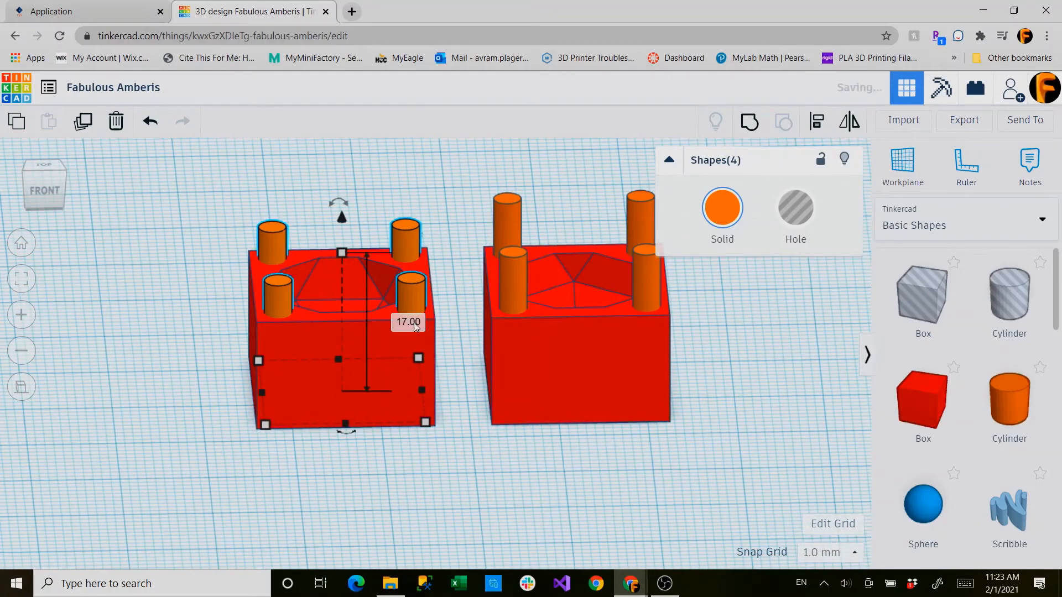
left_click(407, 322)
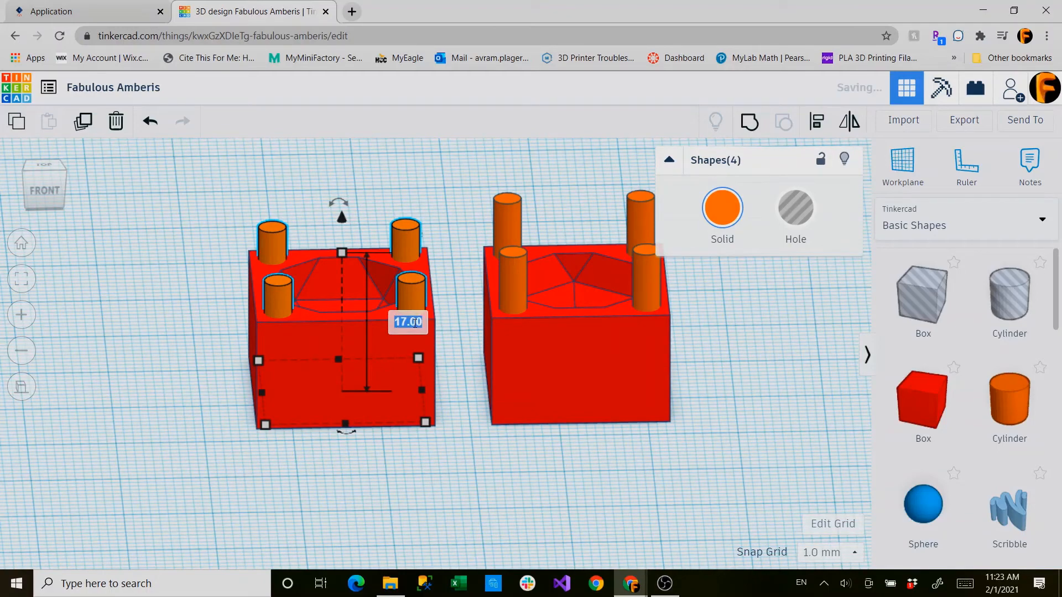
type("7")
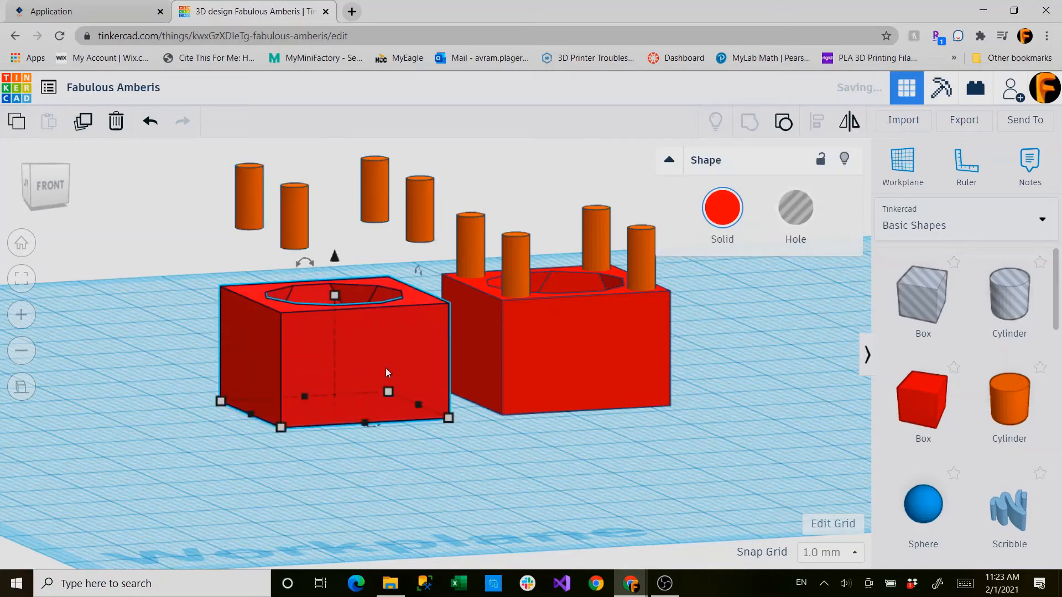
mouse_move(205, 312)
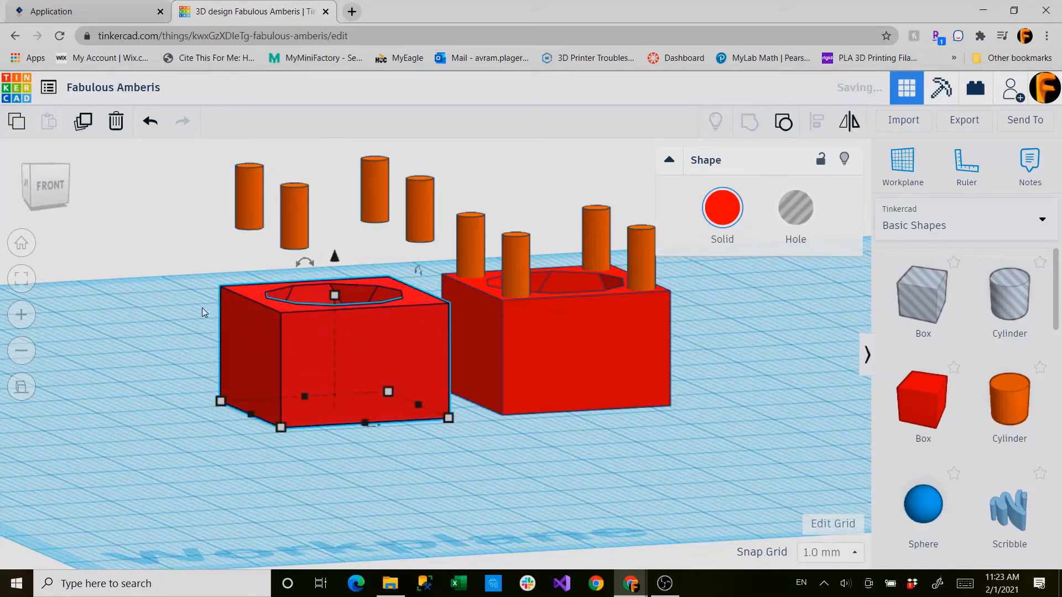
mouse_move(170, 296)
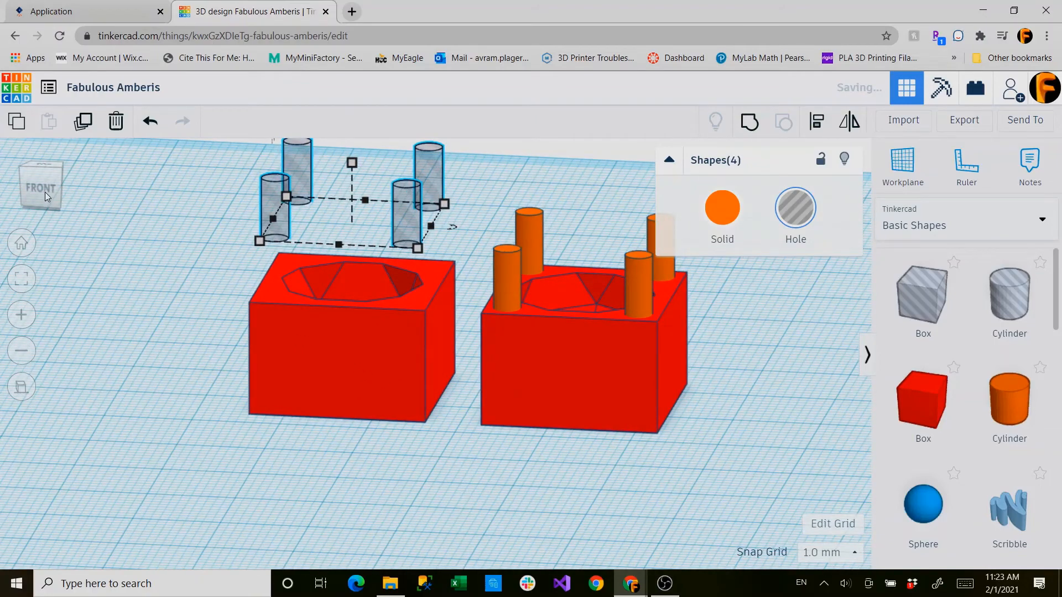
- Rotate the view to see the mold from another side
left_click(38, 184)
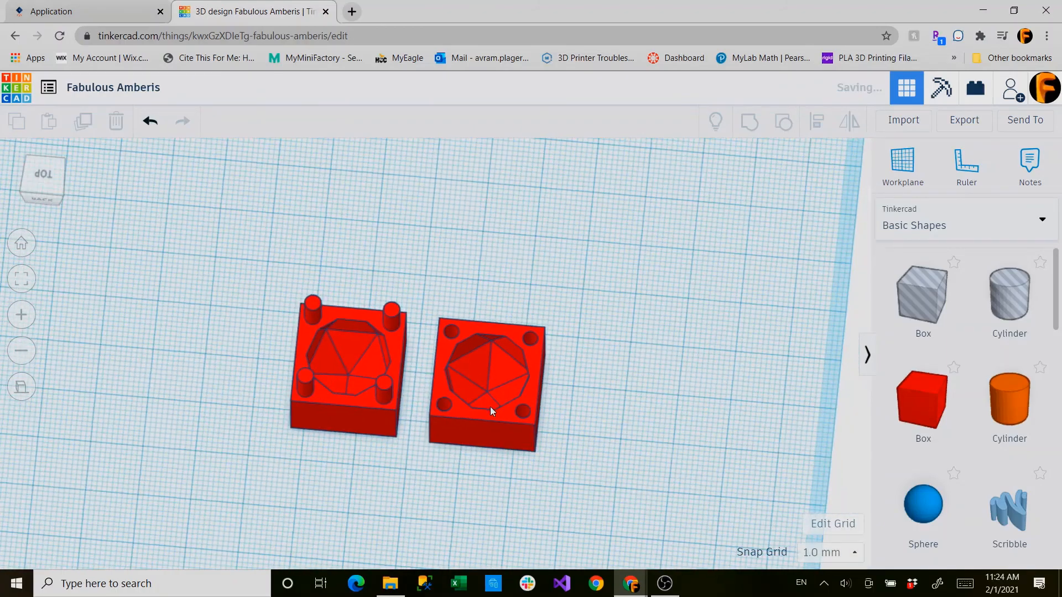
scroll("up", 3)
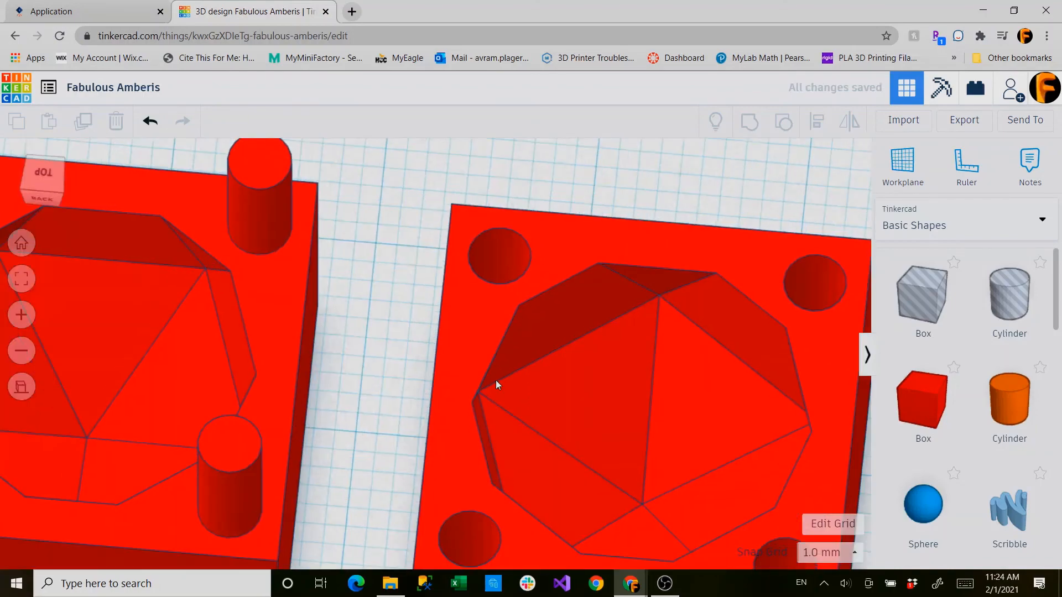
left_click_drag(494, 387, 217, 396)
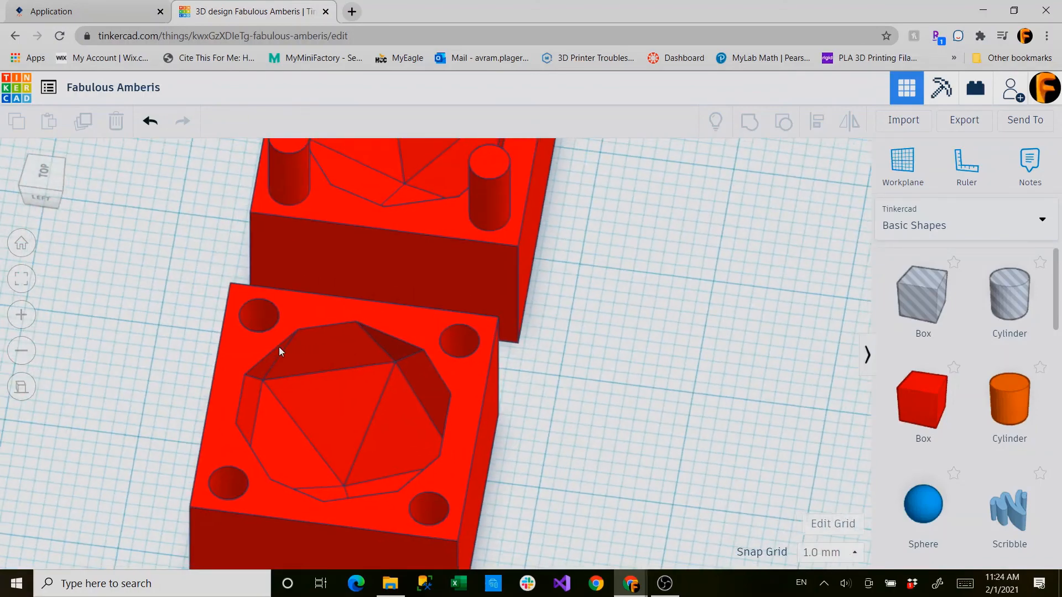
scroll("down", 3)
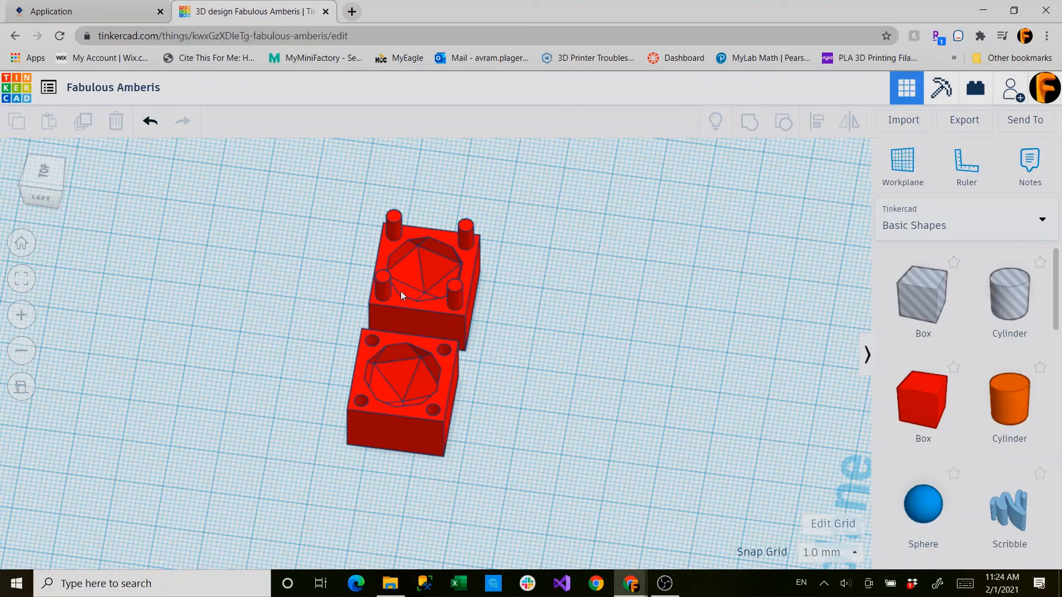
mouse_move(507, 344)
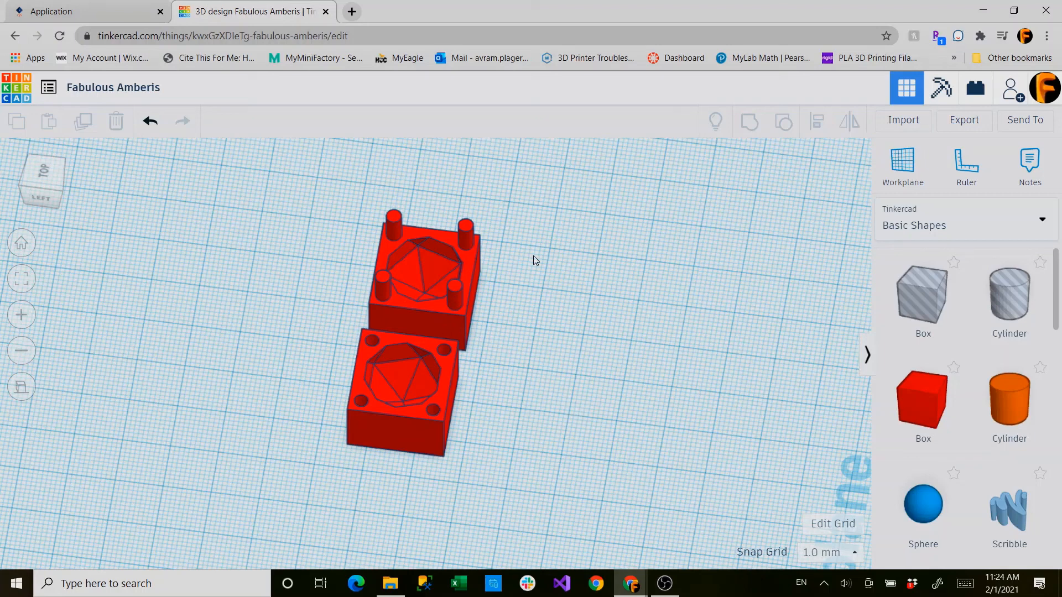
scroll("down", 3)
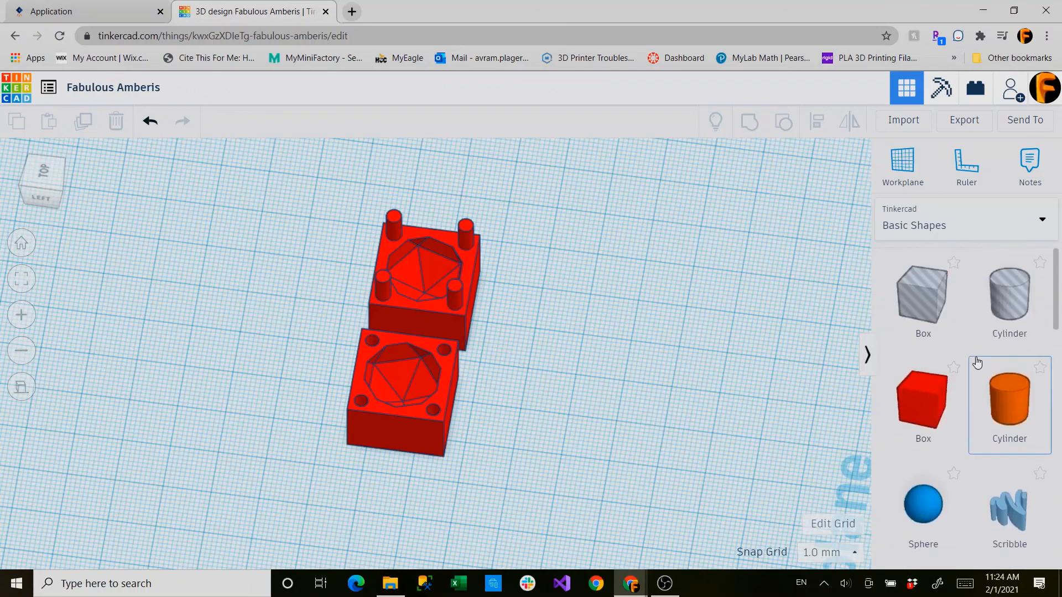
mouse_move(676, 289)
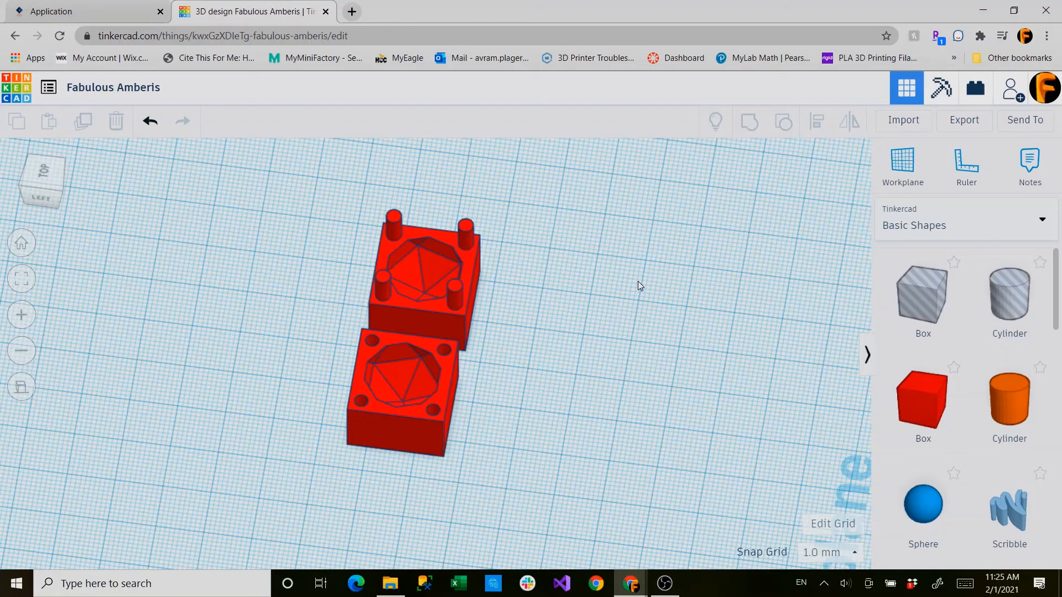
mouse_move(631, 434)
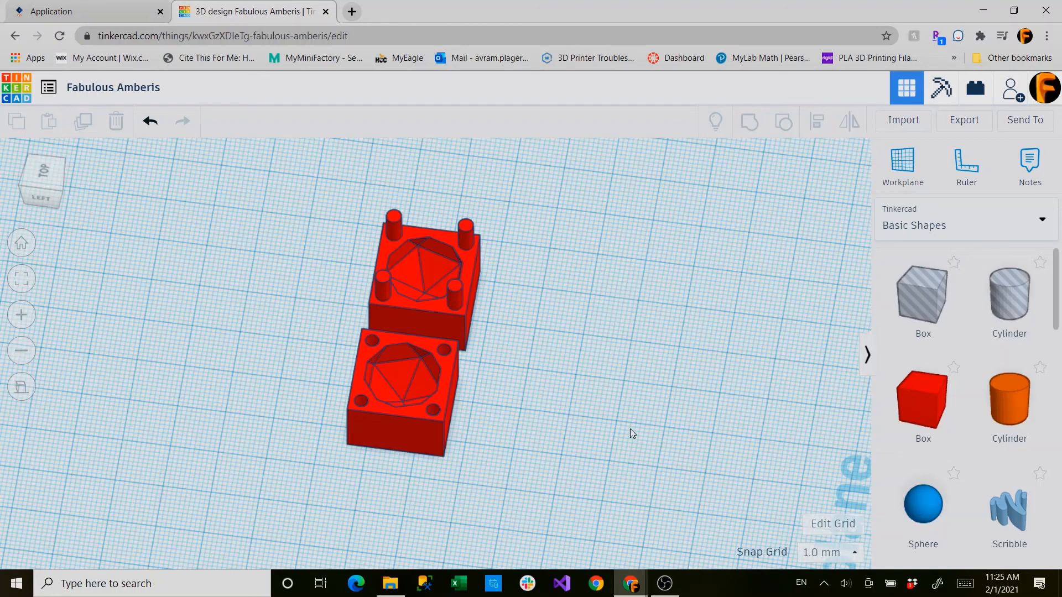